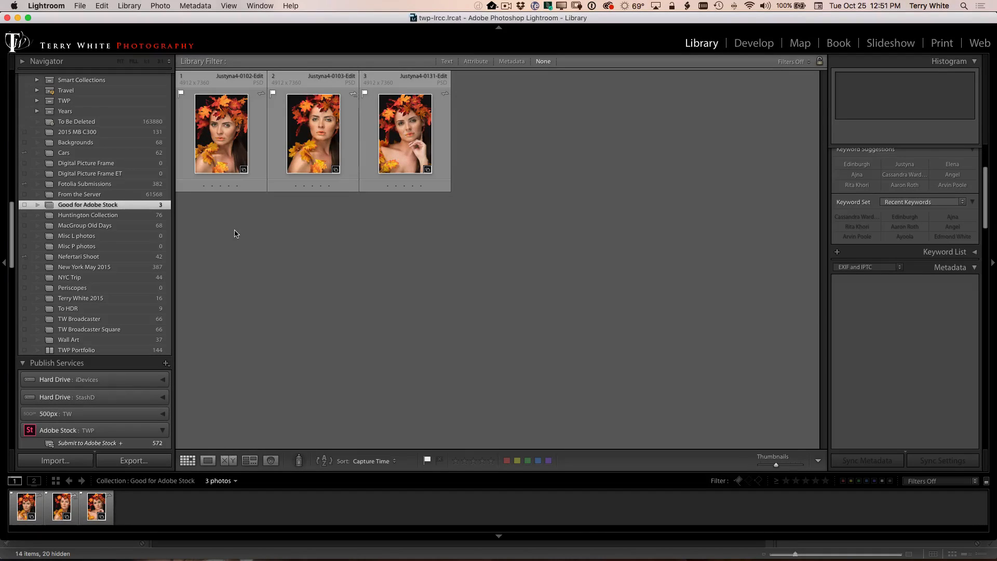
mouse_move(231, 244)
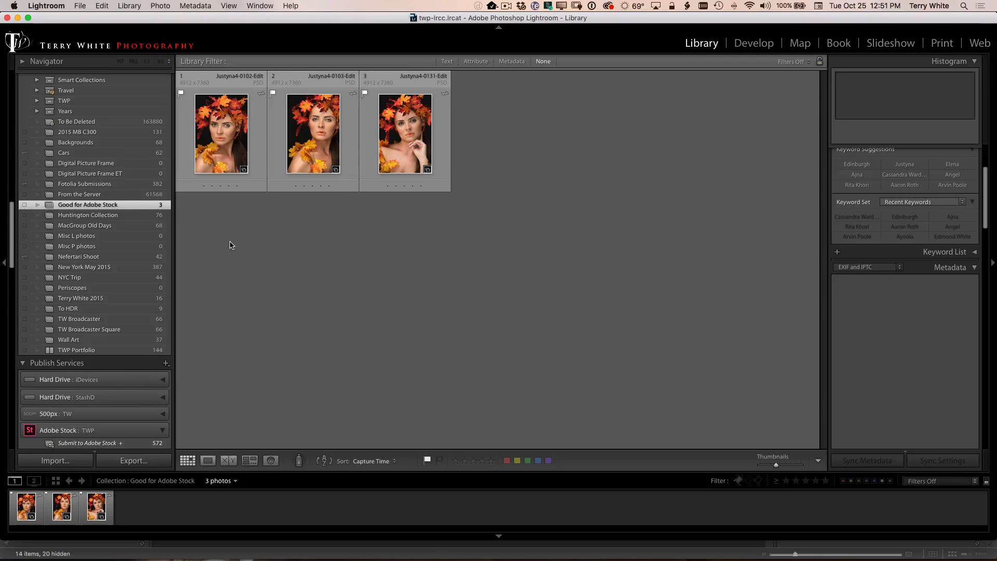
- Select all three autumn-leaf portraits and create virtual copies from the Photo menu
click(313, 133)
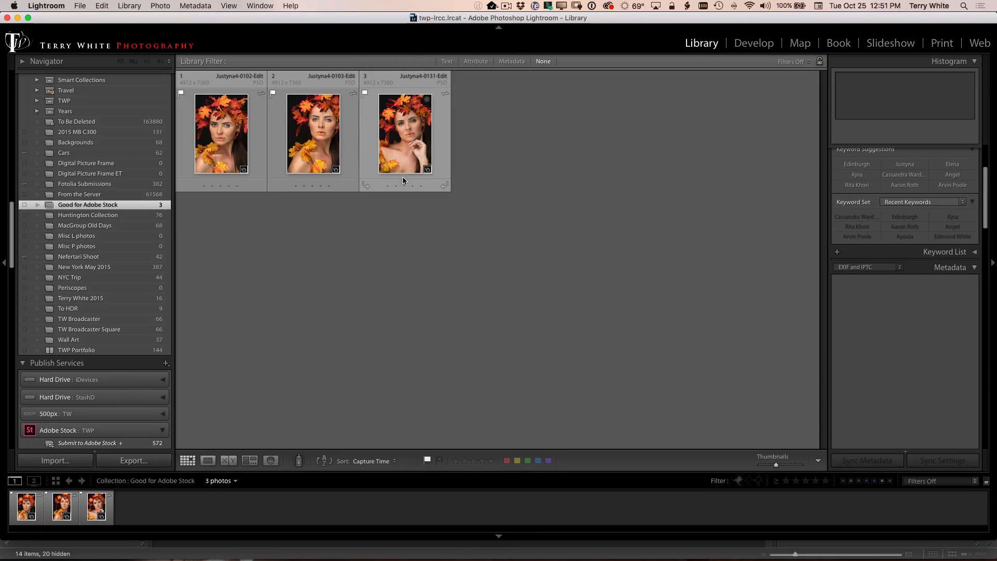
click(220, 134)
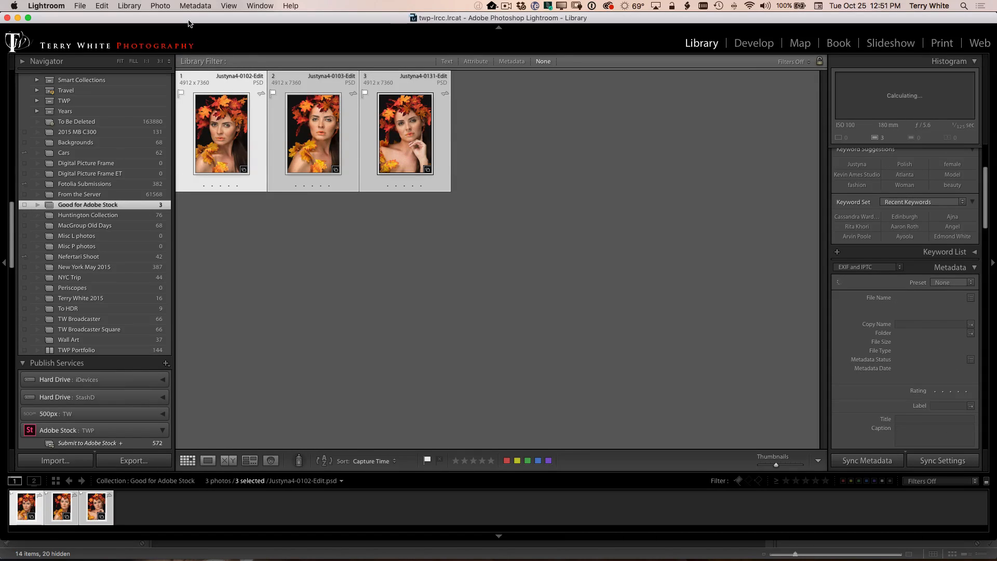
click(160, 6)
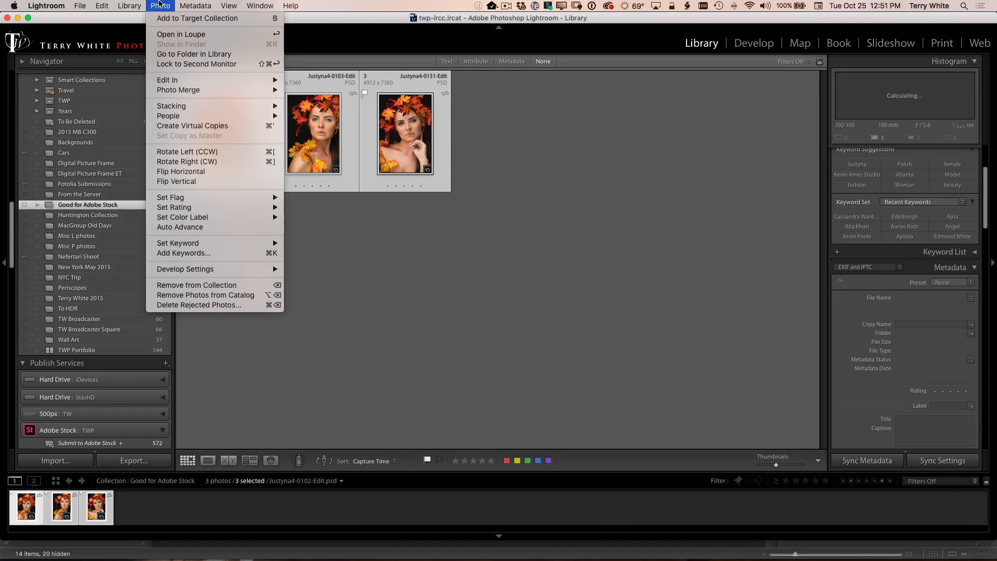
mouse_move(192, 125)
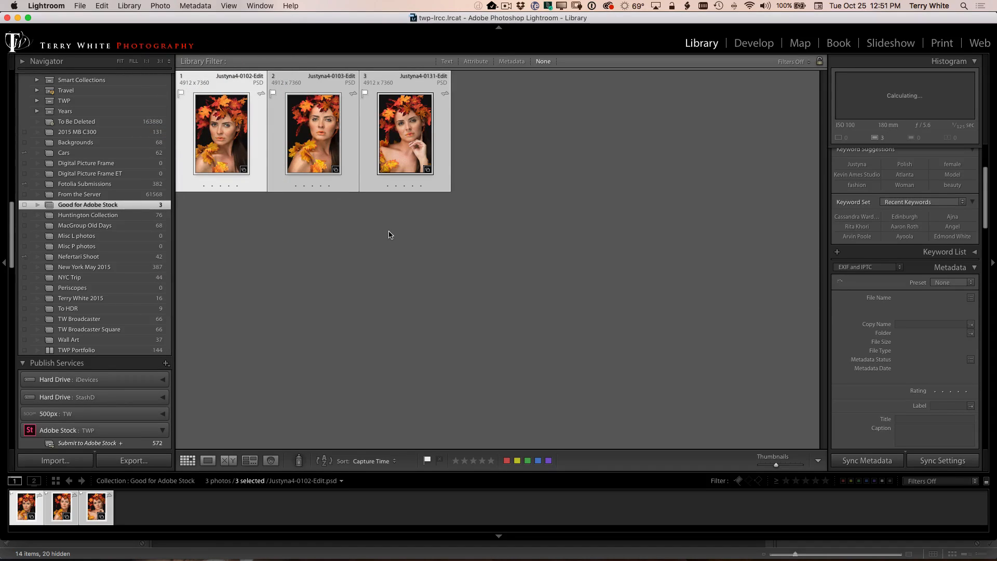
mouse_move(366, 243)
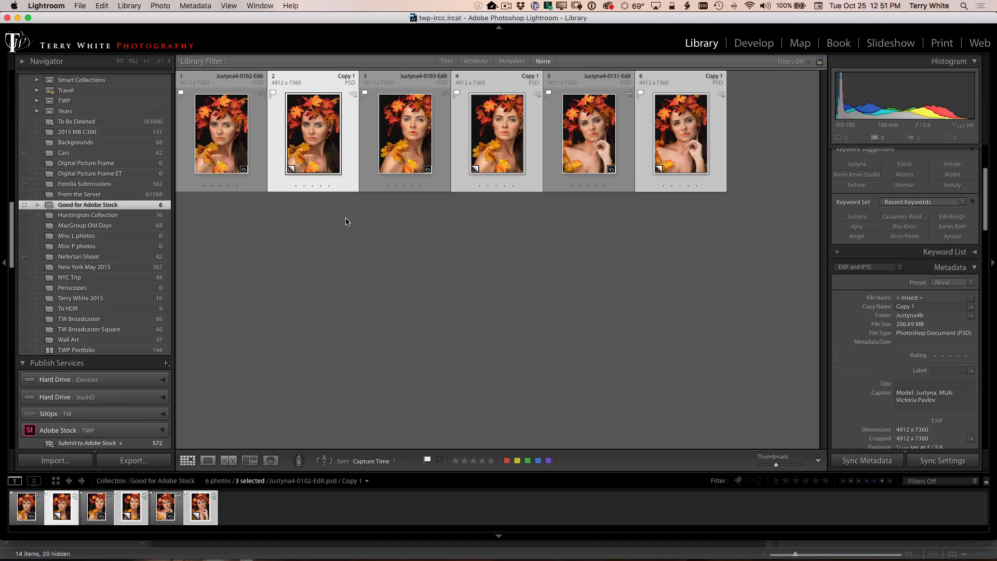
mouse_move(921, 385)
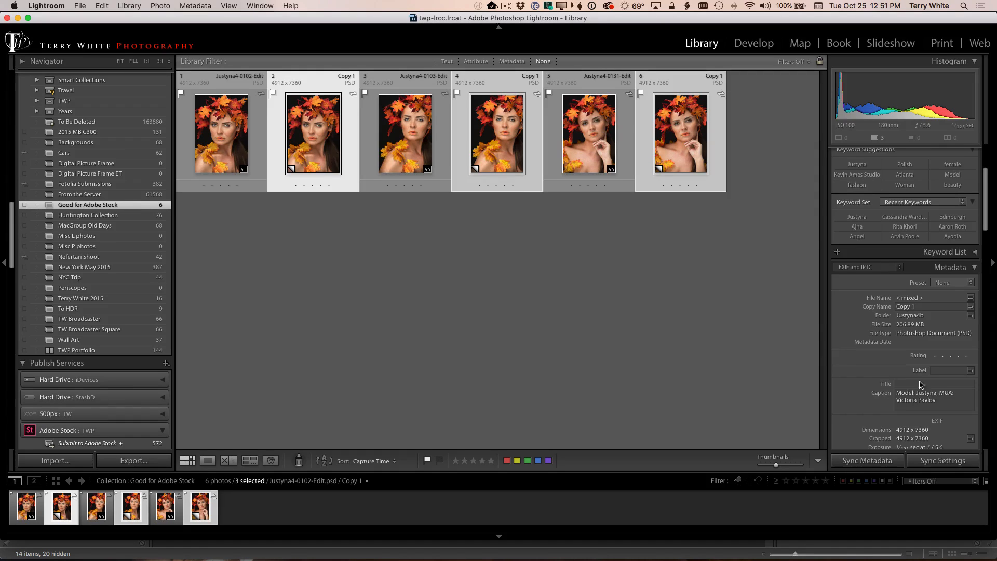
- Title the three virtual copies 'Fall Colors Woman' in the Metadata panel
click(933, 383)
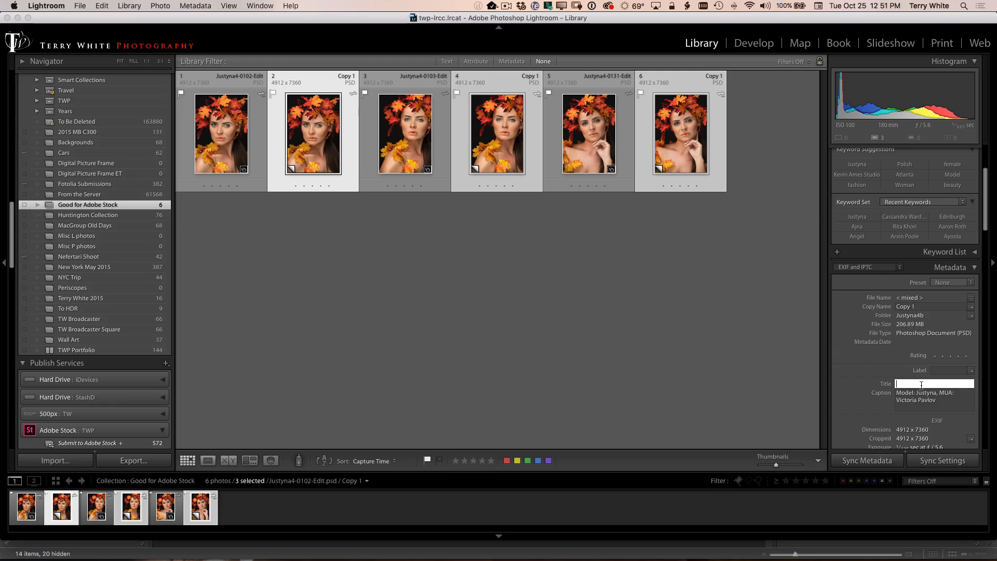
text(Fall Colors Woman)
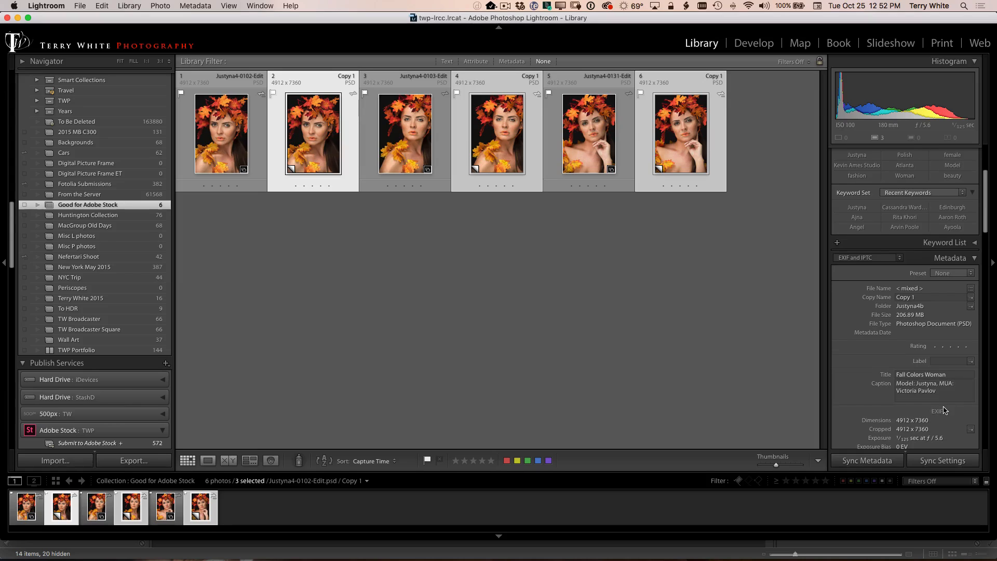
click(933, 387)
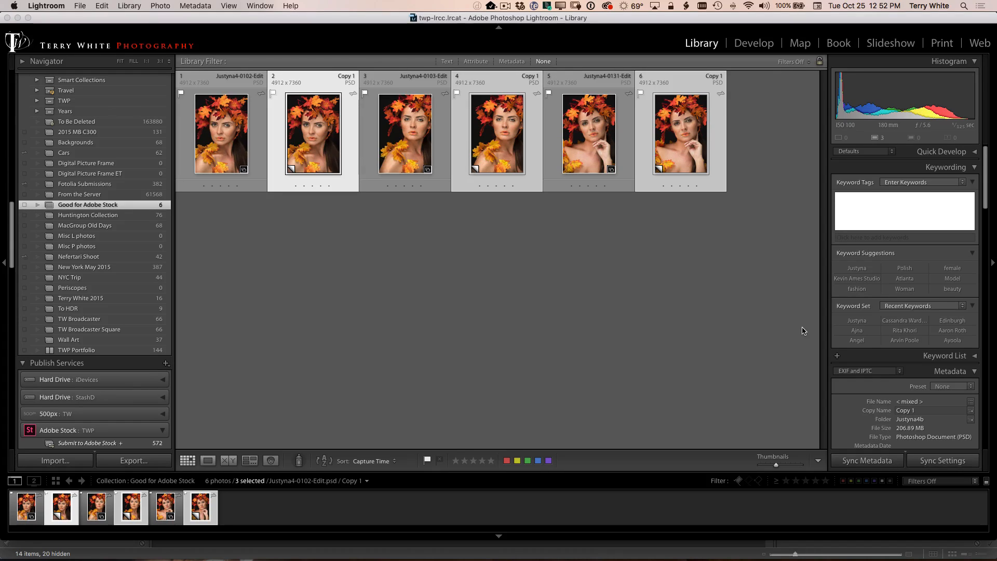
- Enter keywords fall, colors, Woman, Model, beauty, makeup, leaves, orange and Yellow for the copies
click(904, 198)
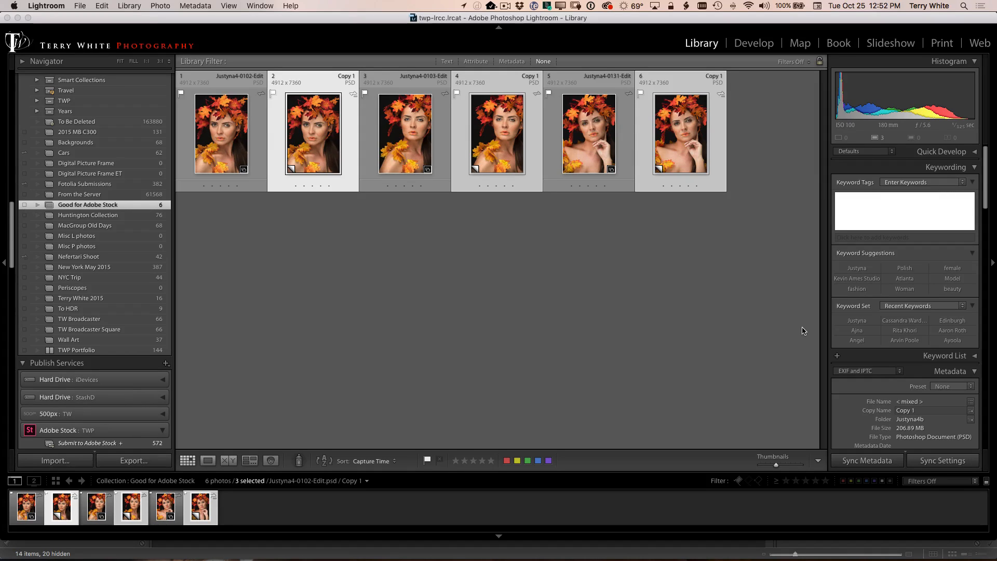
click(904, 197)
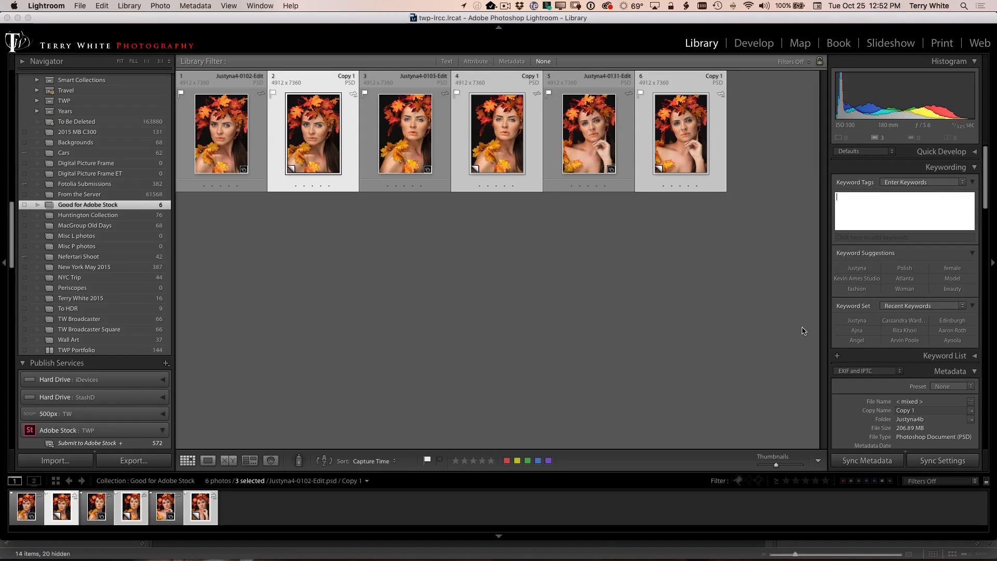
text(fall,)
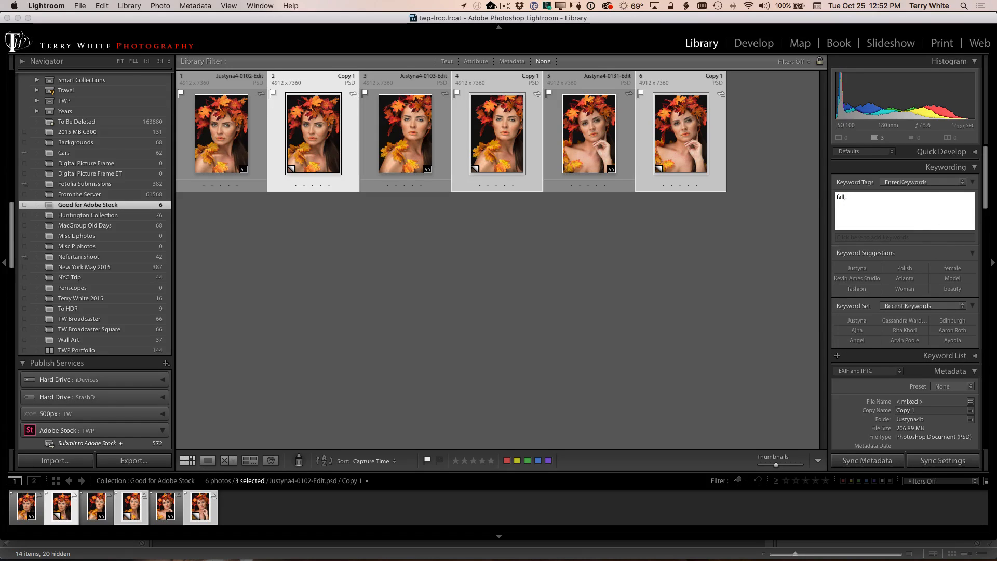
text(colors, w)
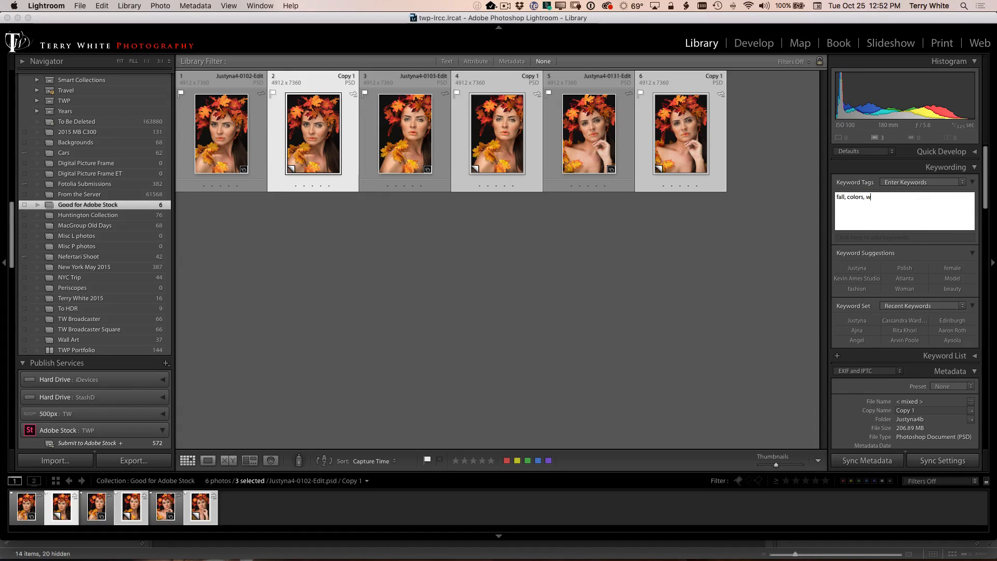
text(oman,)
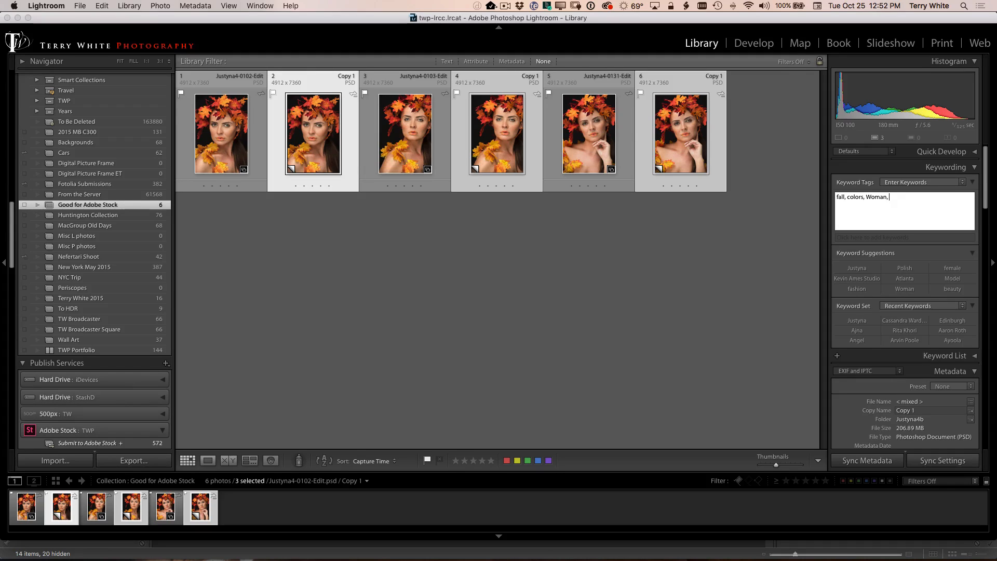
text(Model, beauty, m)
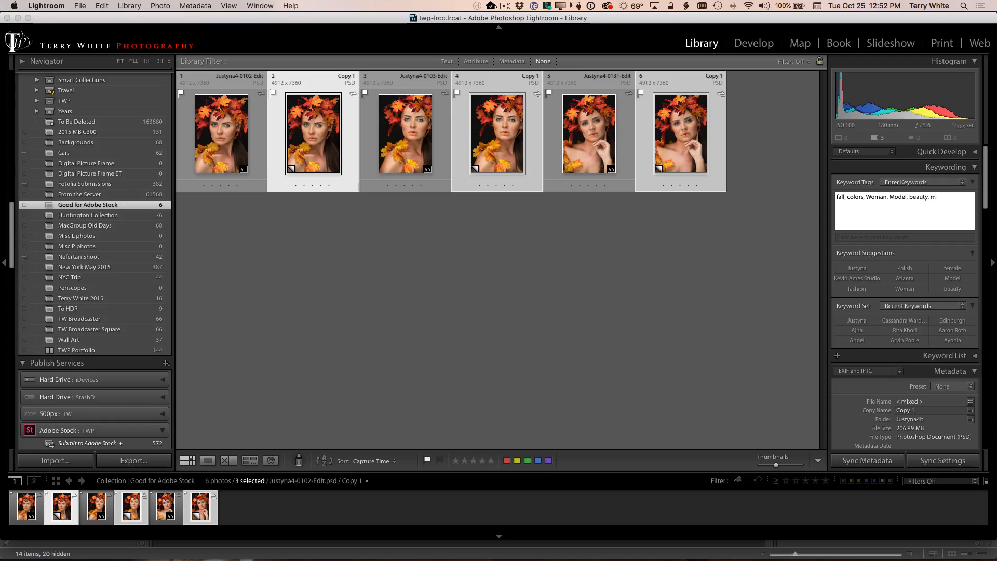
text(akeup)
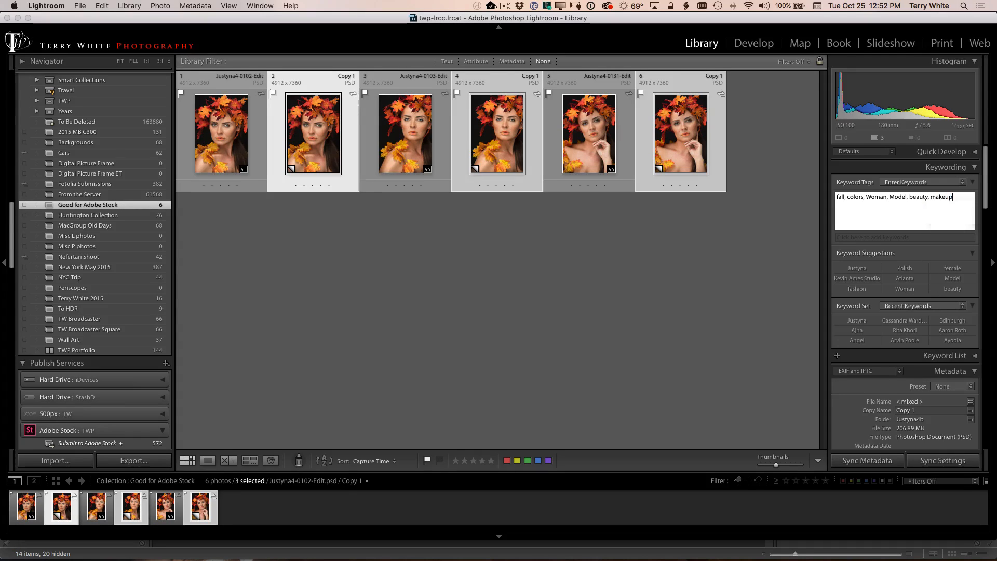
text(,)
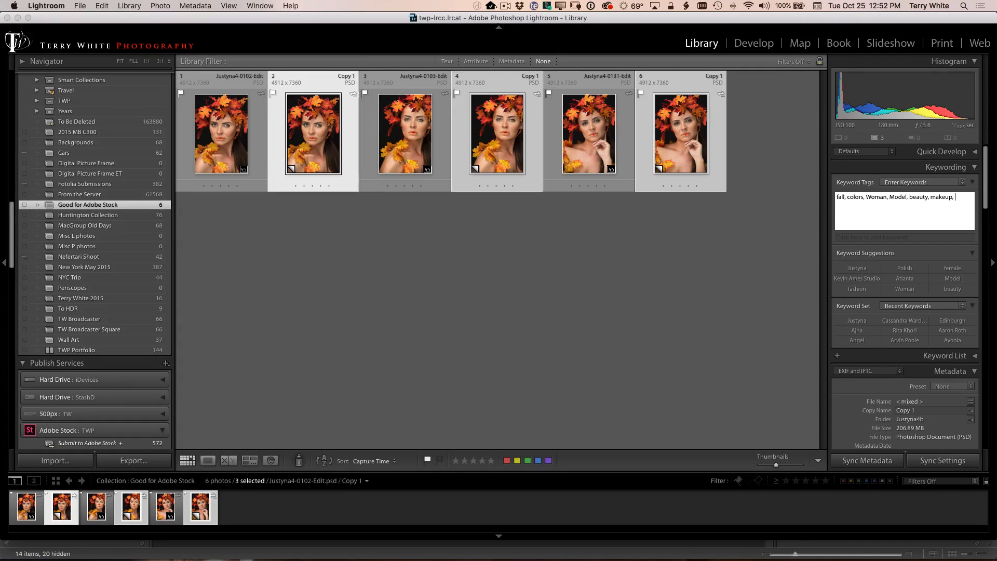
text(leaves, d)
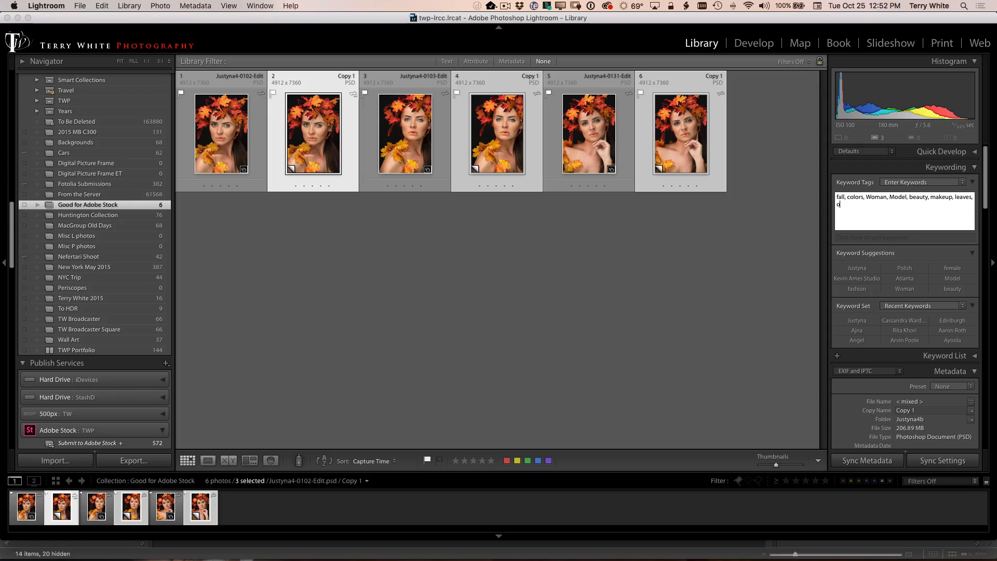
text(orange, yell)
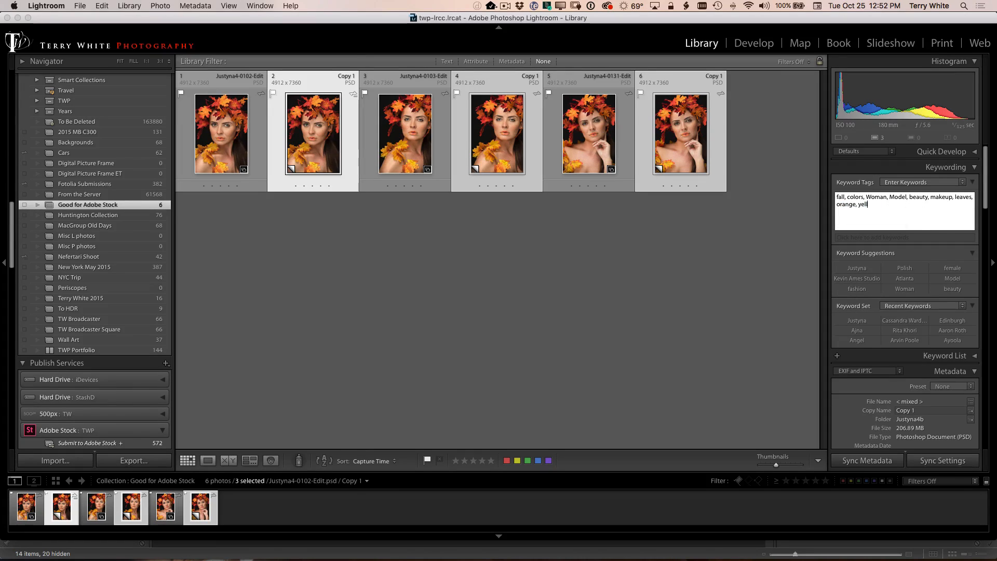
text(Yellow,)
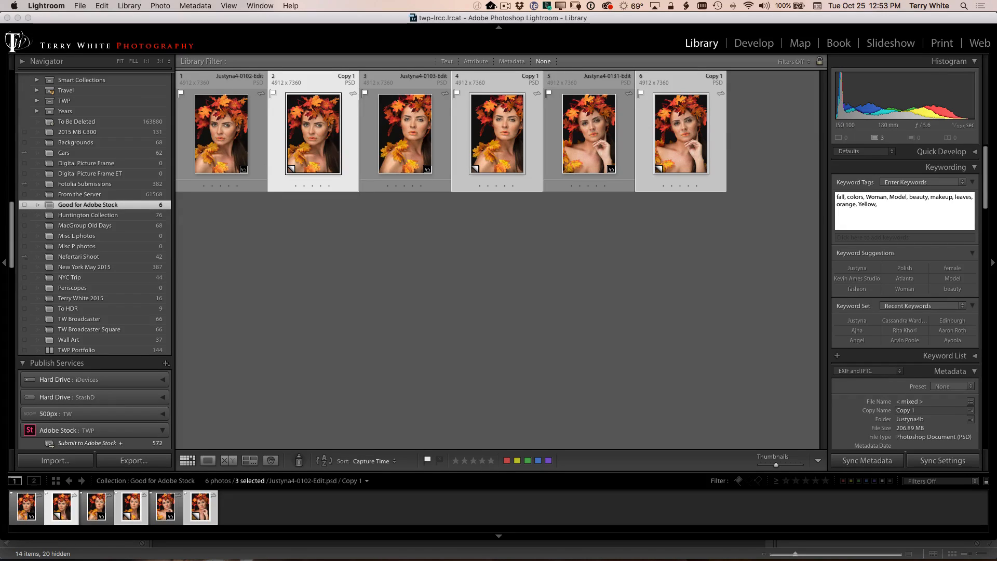
- Add keywords fashion, fashionable, Thanksgiving, halloween, tree, lipgloss, lips and lipstick to the copies
text(authentic)
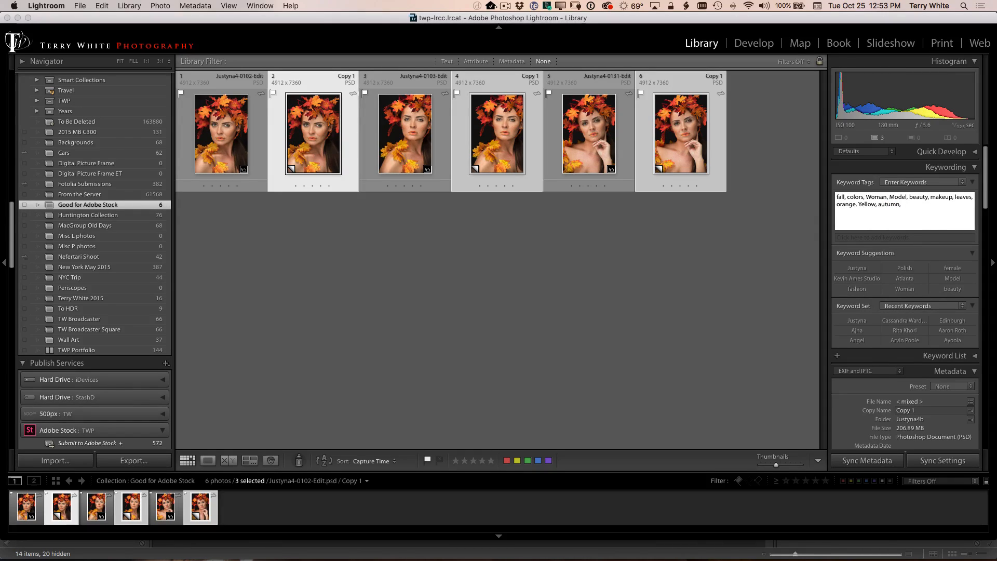
text(f)
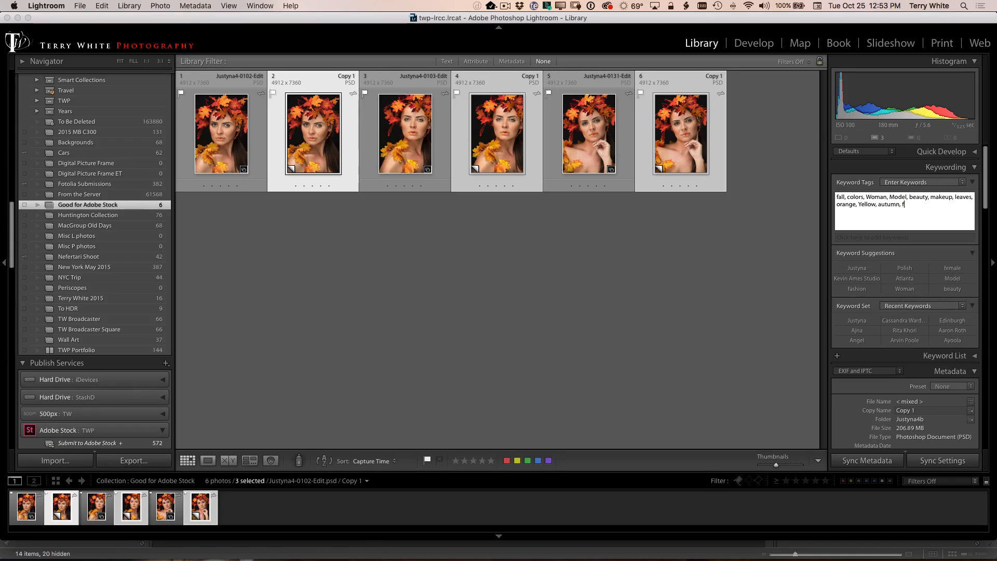
text(ashion,)
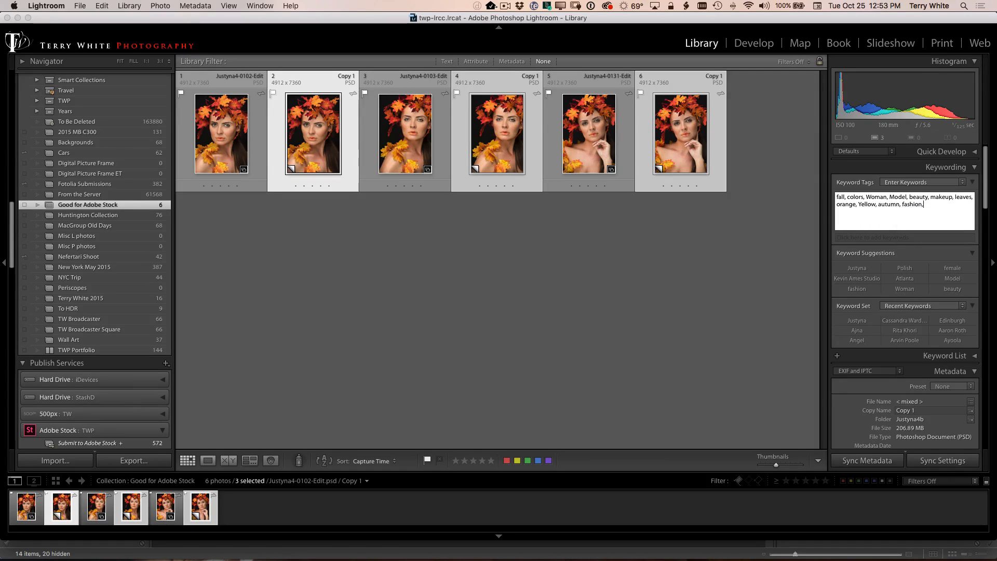
text(fashionable,)
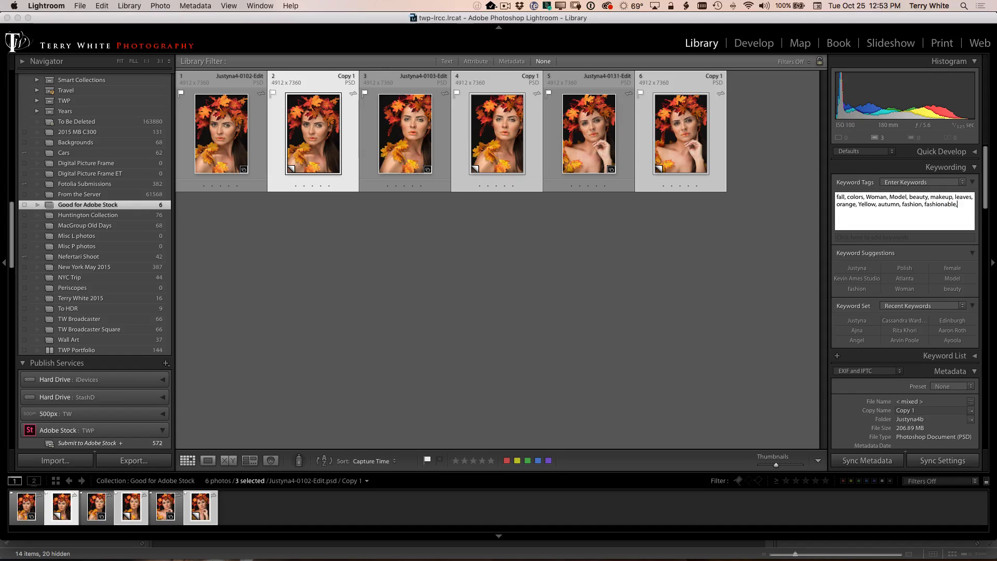
text(Thanksgiving,)
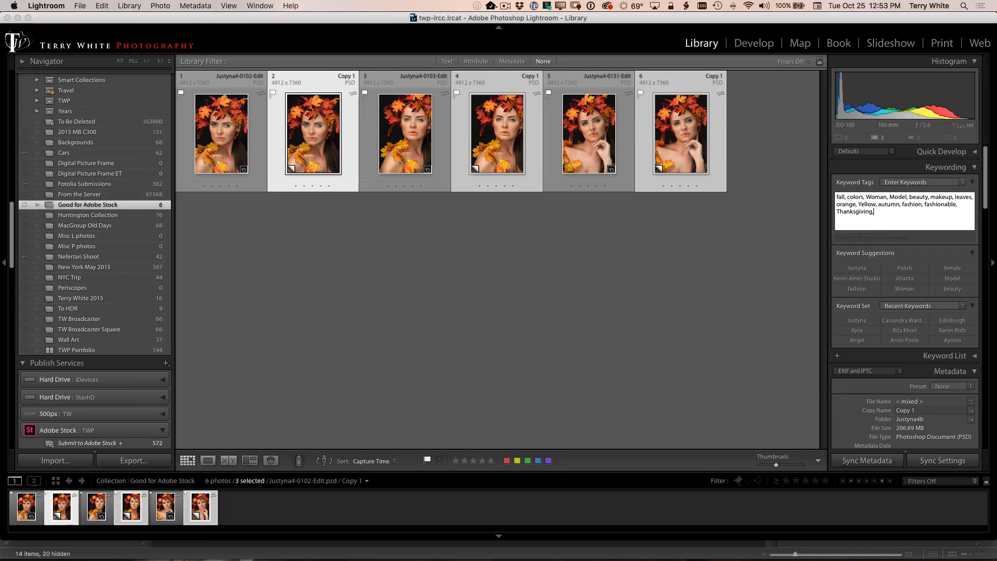
text(halloween,)
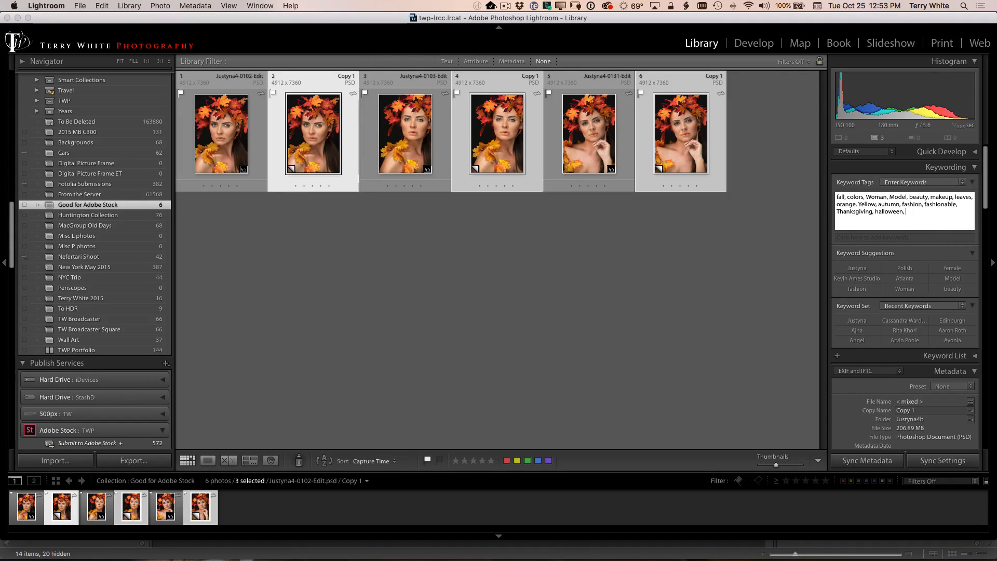
text(tree,)
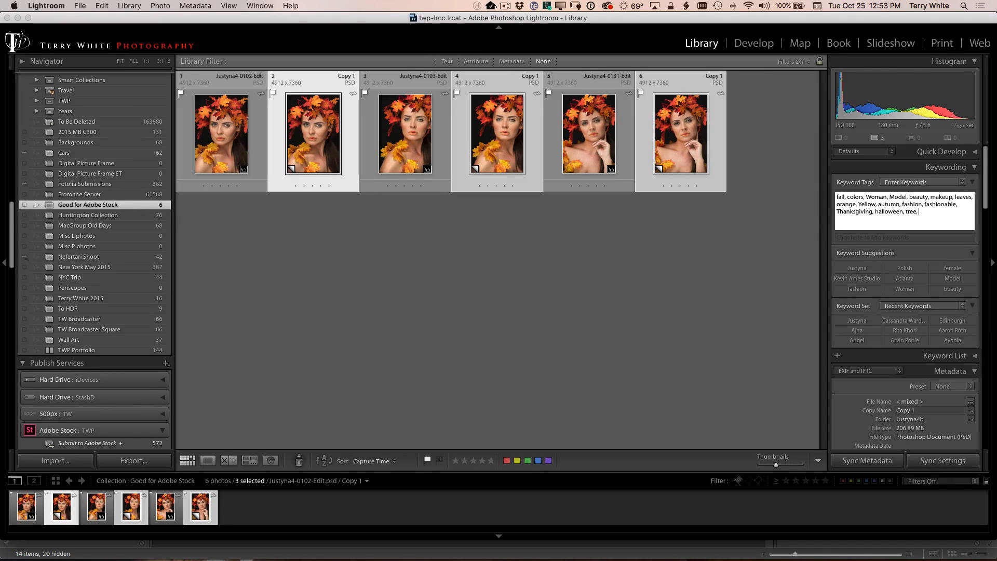
text(libby)
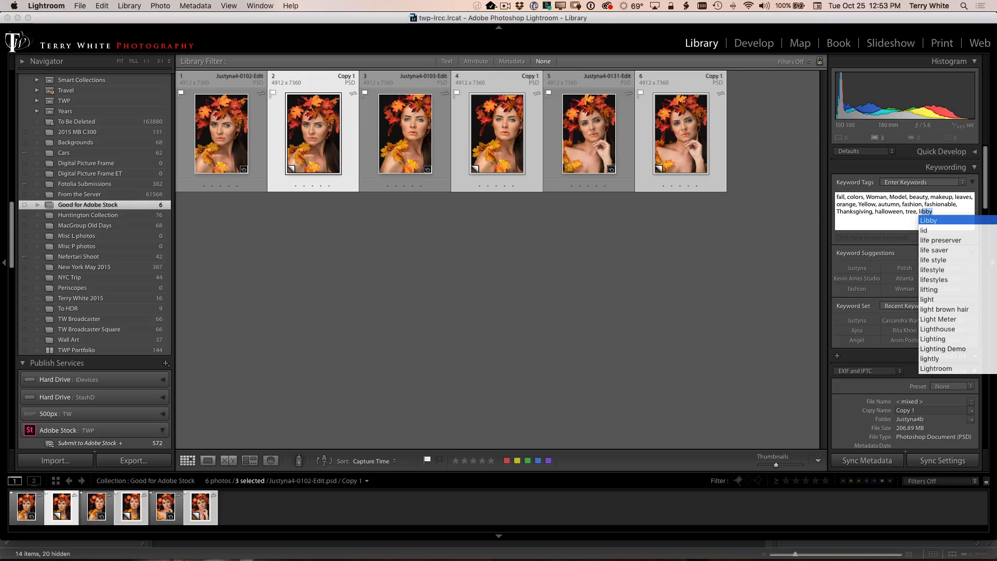
text(lips,)
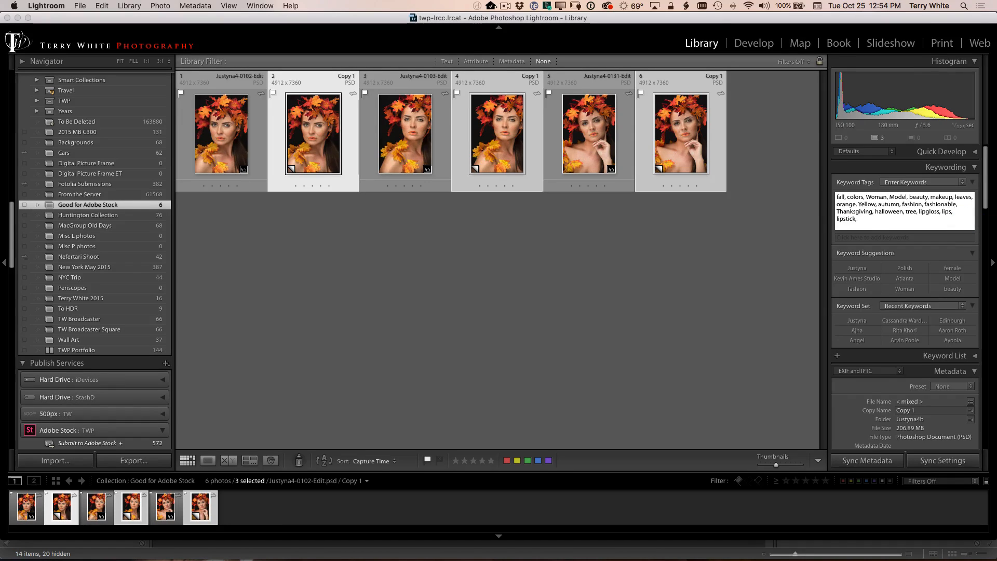
text(facial)
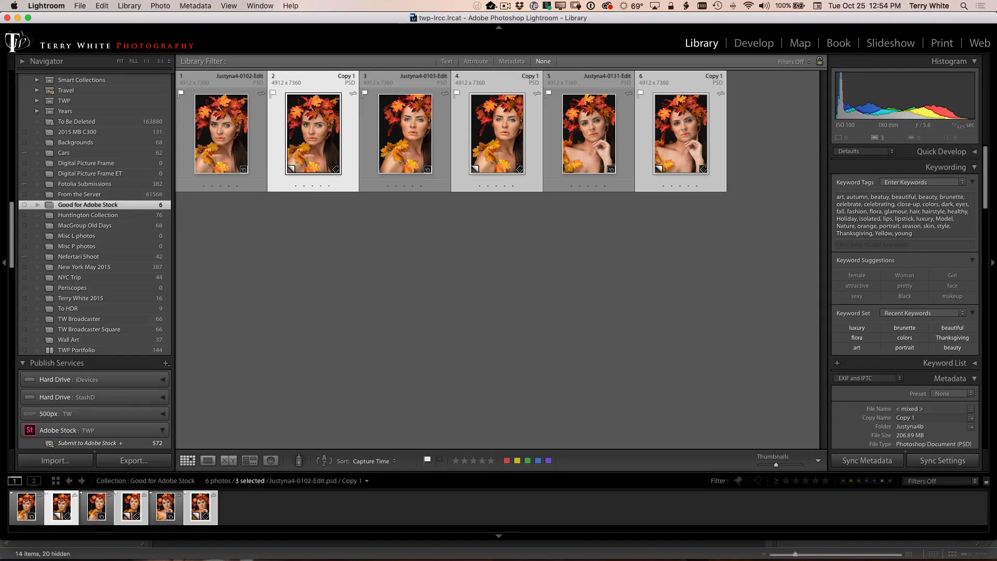
mouse_move(821, 305)
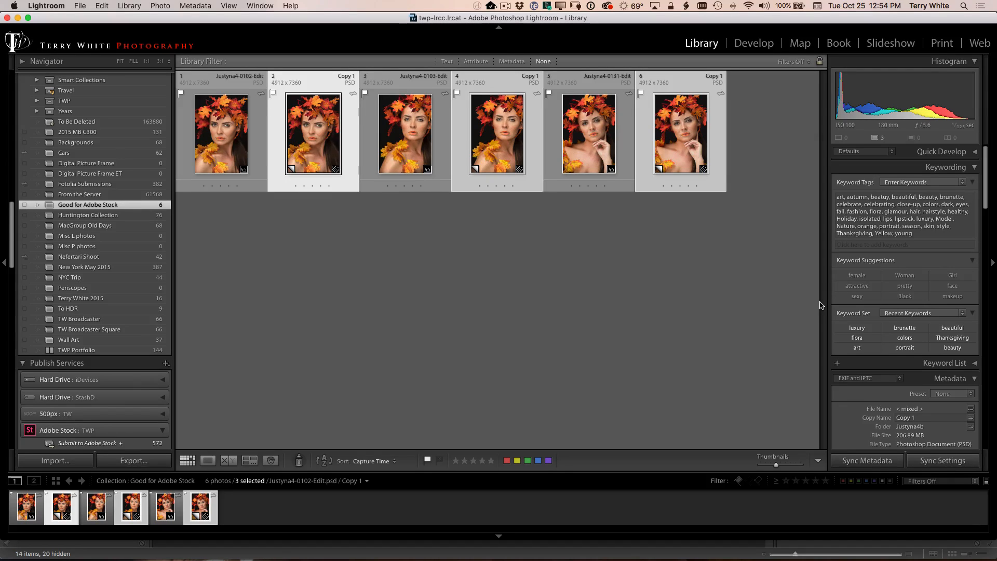
mouse_move(793, 238)
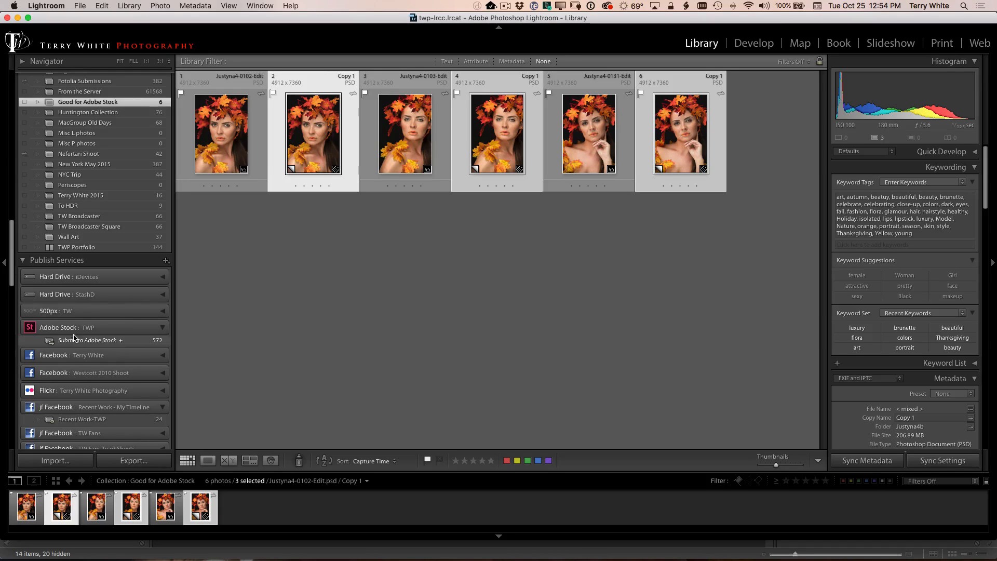
mouse_move(57, 326)
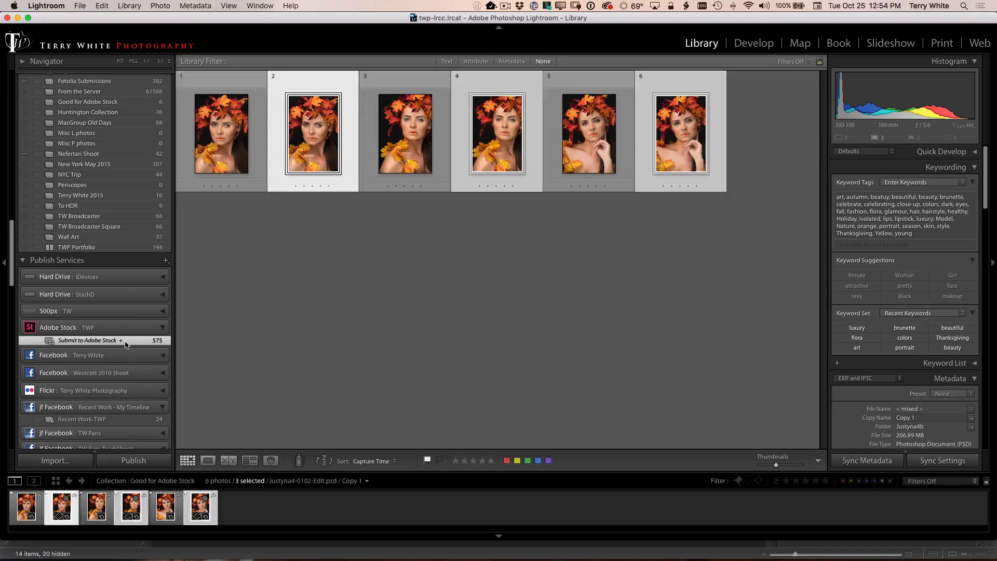
- Open Submit to Adobe Stock to show the three copies under New Photos to Publish
click(57, 326)
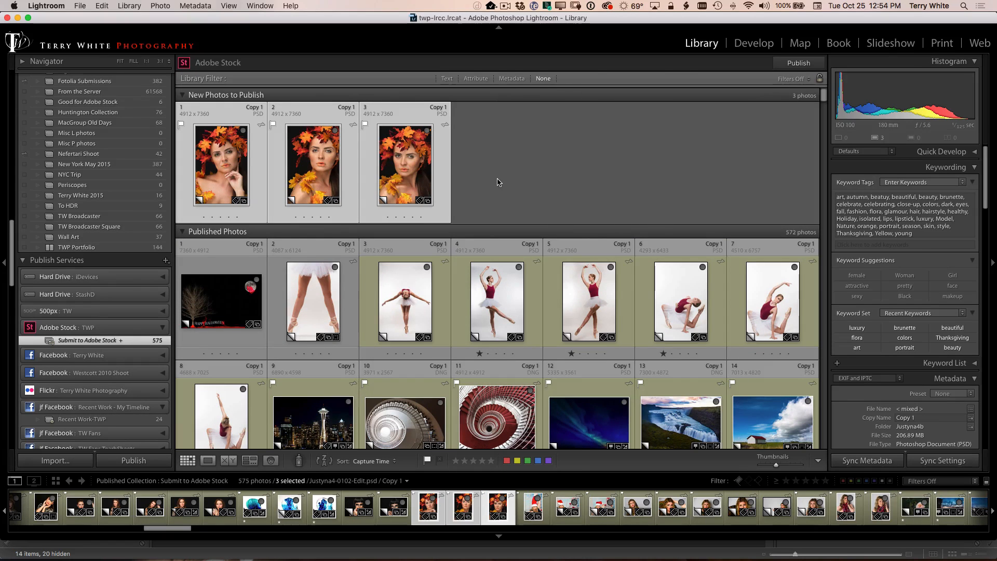
mouse_move(901, 250)
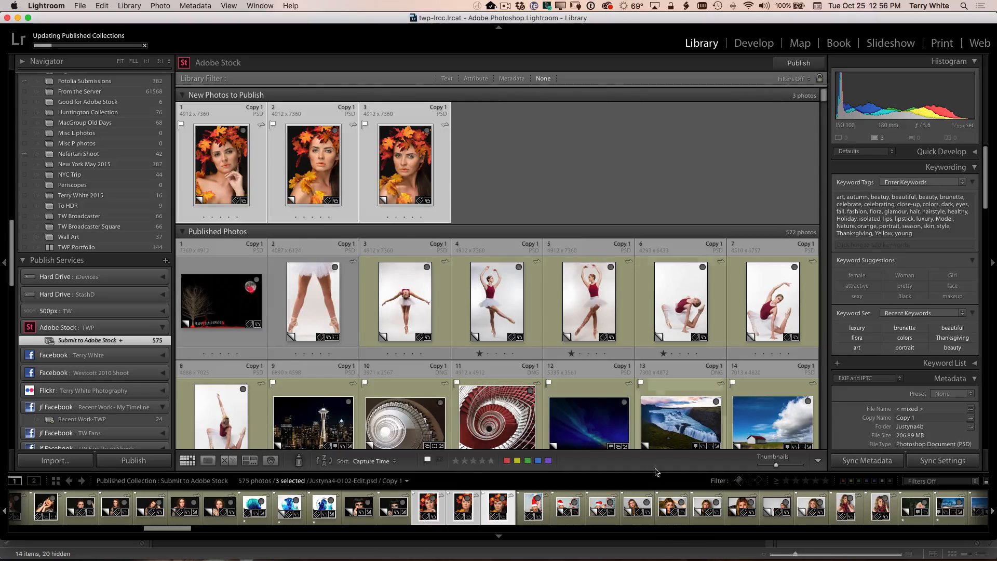
mouse_move(890, 548)
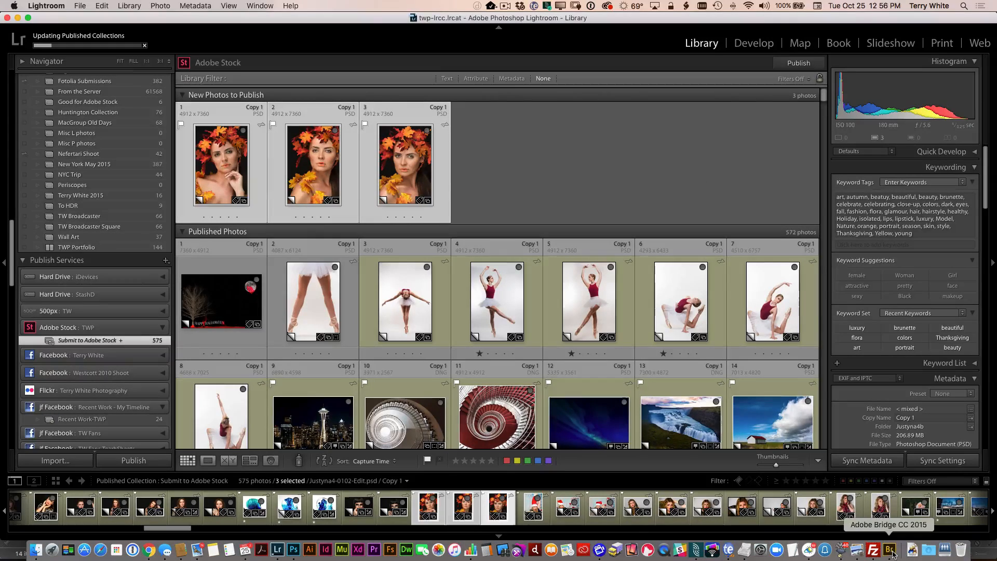
click(889, 550)
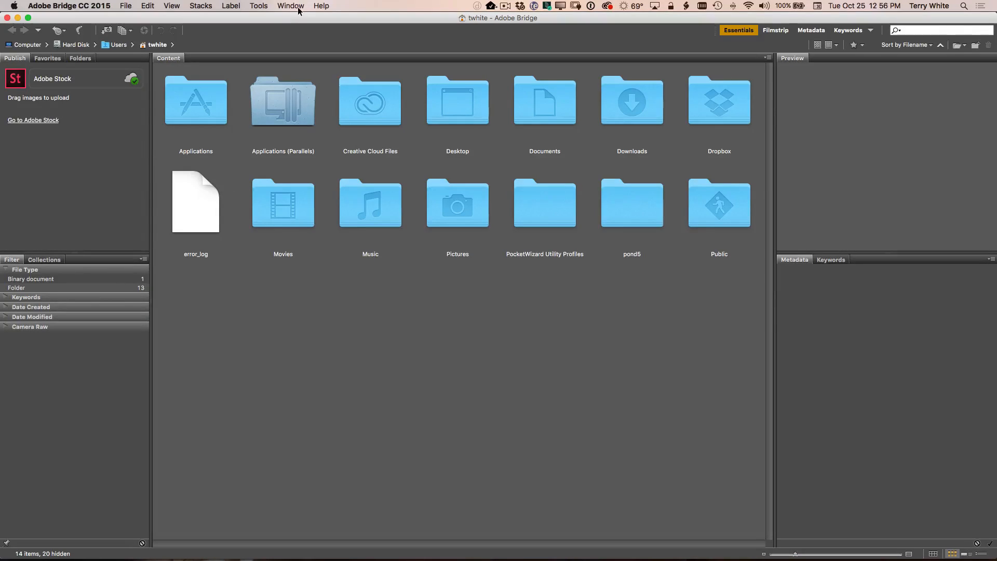
click(291, 5)
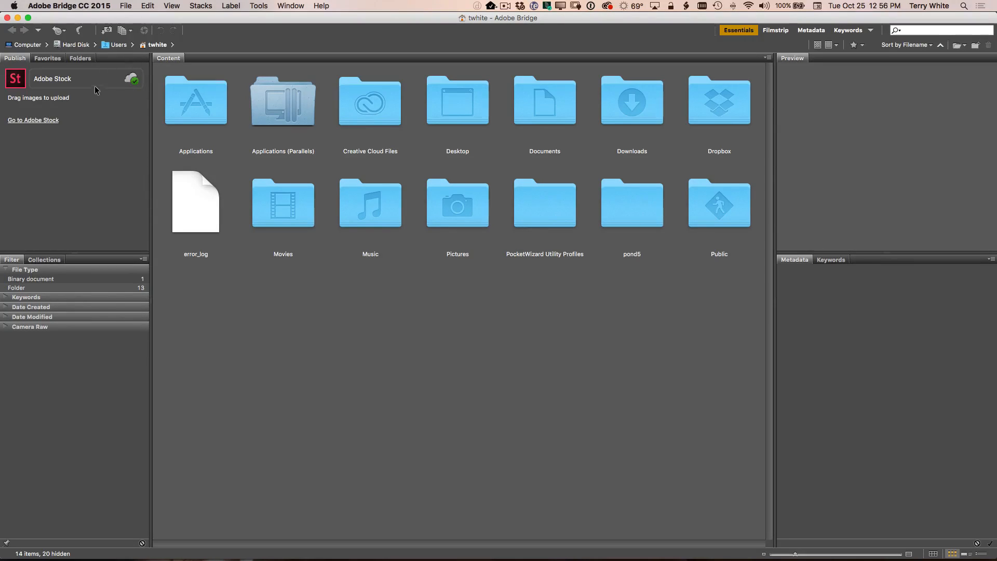
mouse_move(71, 87)
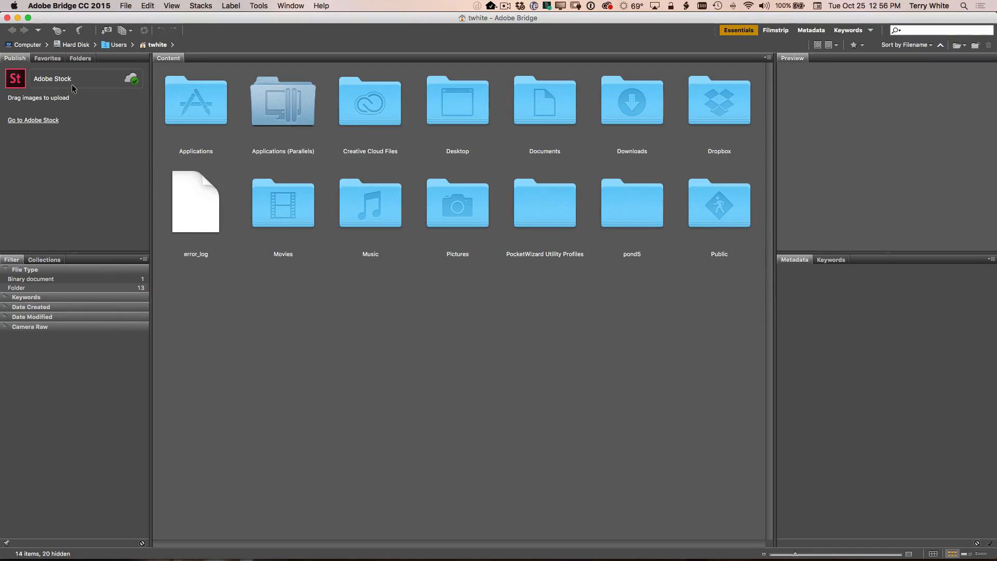
mouse_move(73, 146)
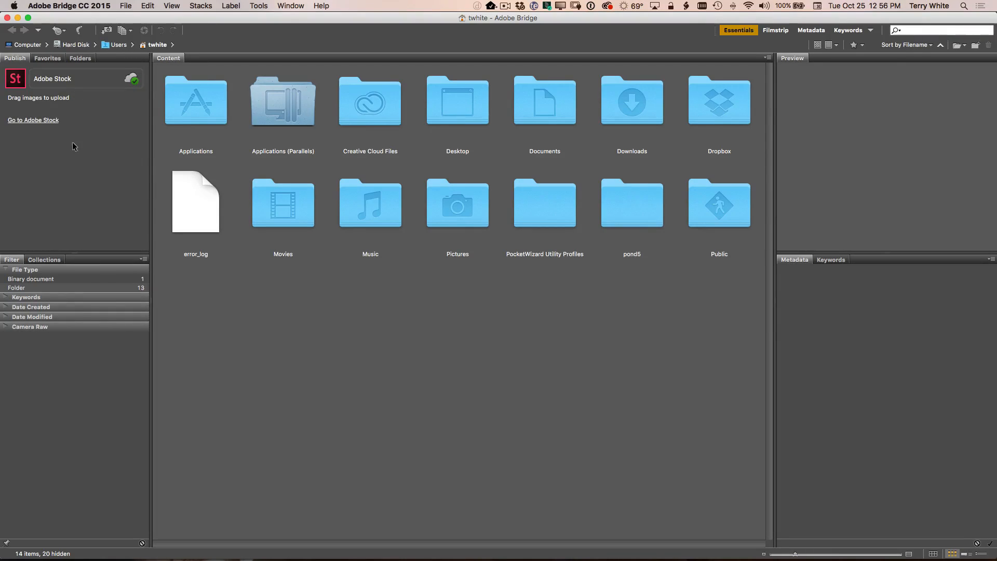
mouse_move(105, 176)
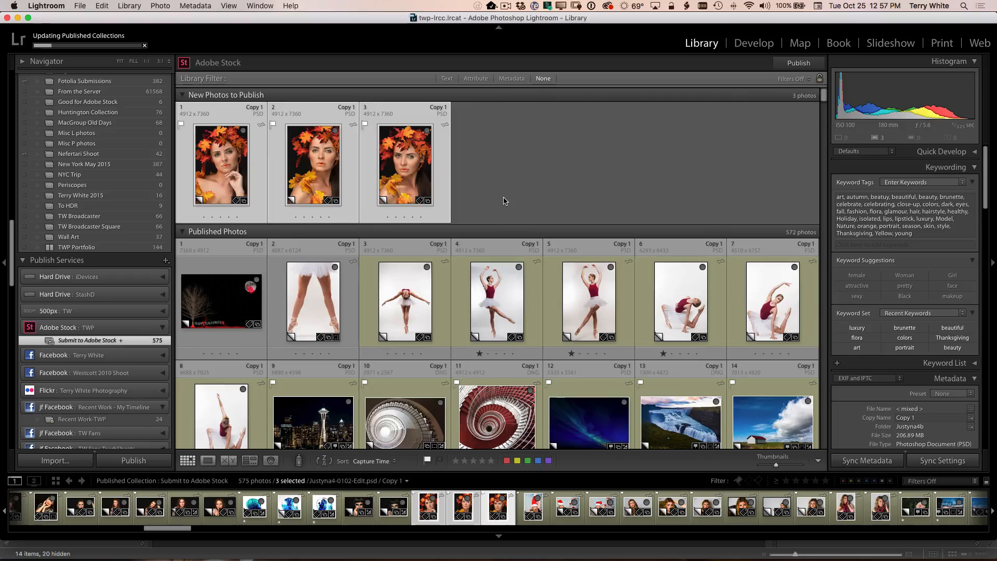
- Acknowledge the '3 images successfully uploaded' prompt once the upload finishes
click(798, 62)
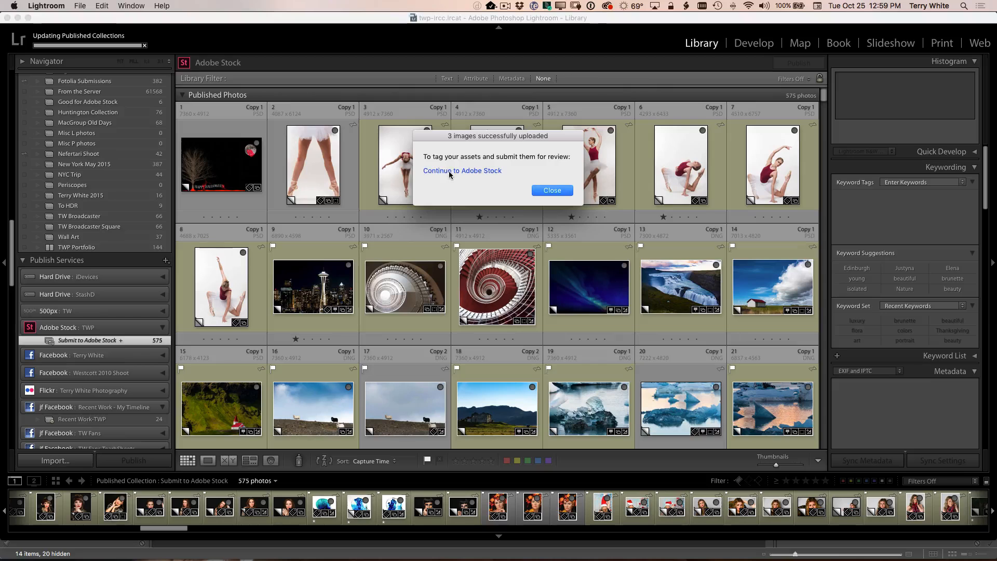
- Go to the Adobe Stock Contributor Uploaded Files page listing the three new portraits
click(461, 170)
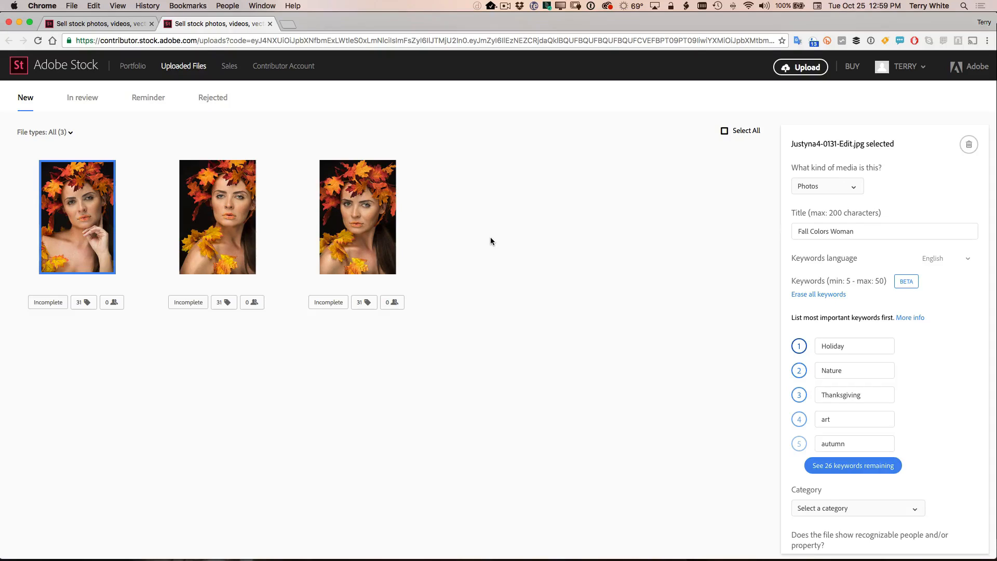
mouse_move(259, 179)
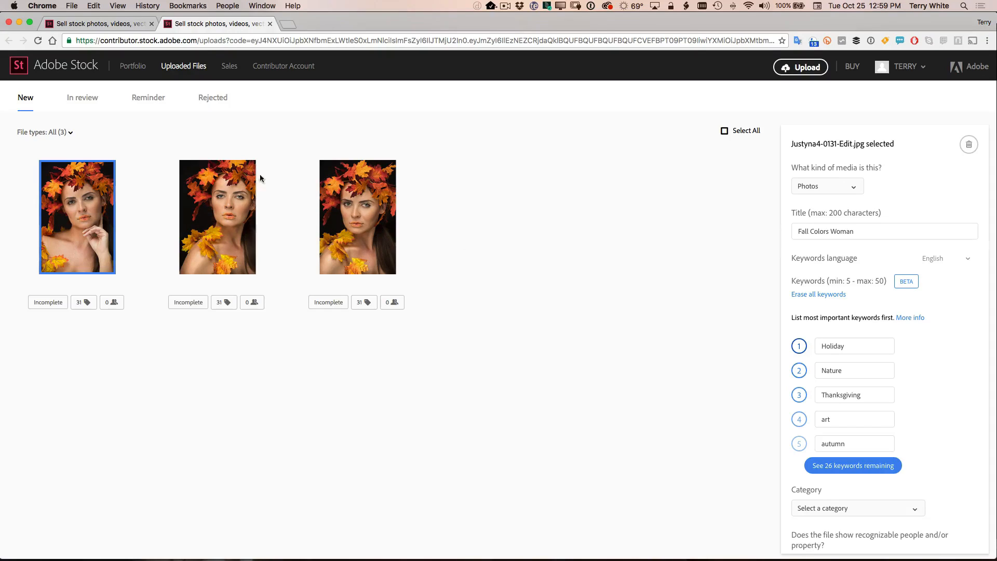
mouse_move(419, 196)
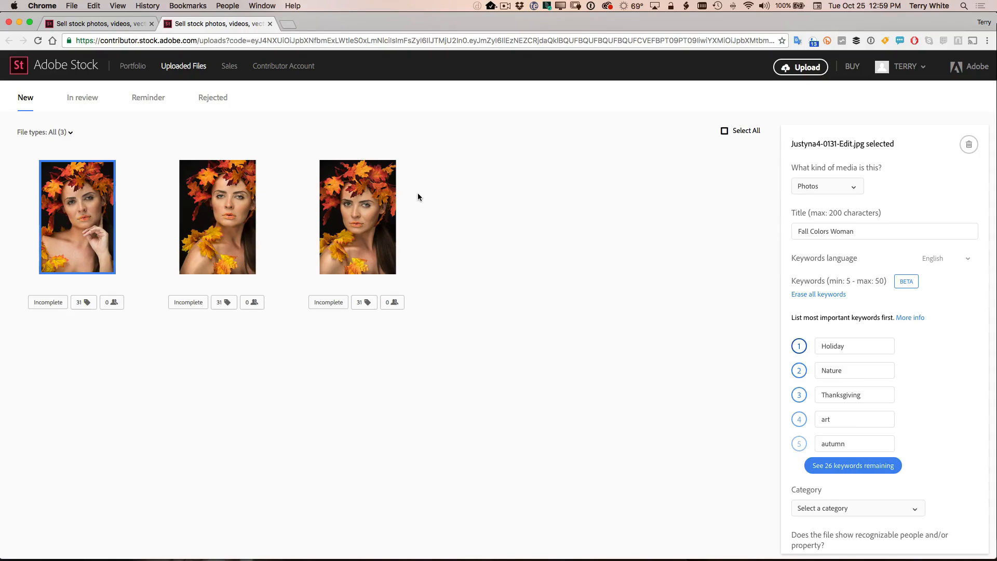
mouse_move(473, 213)
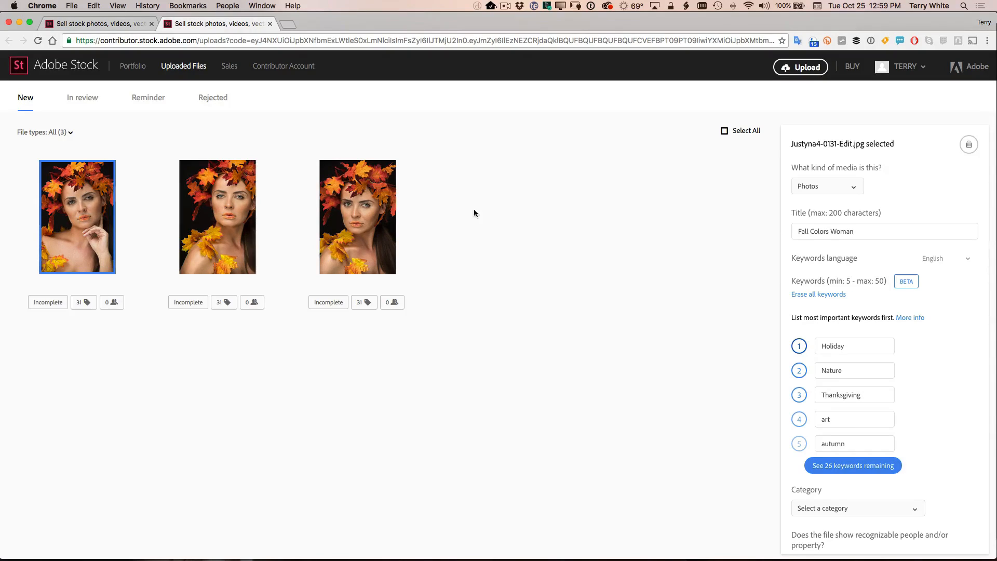
mouse_move(241, 232)
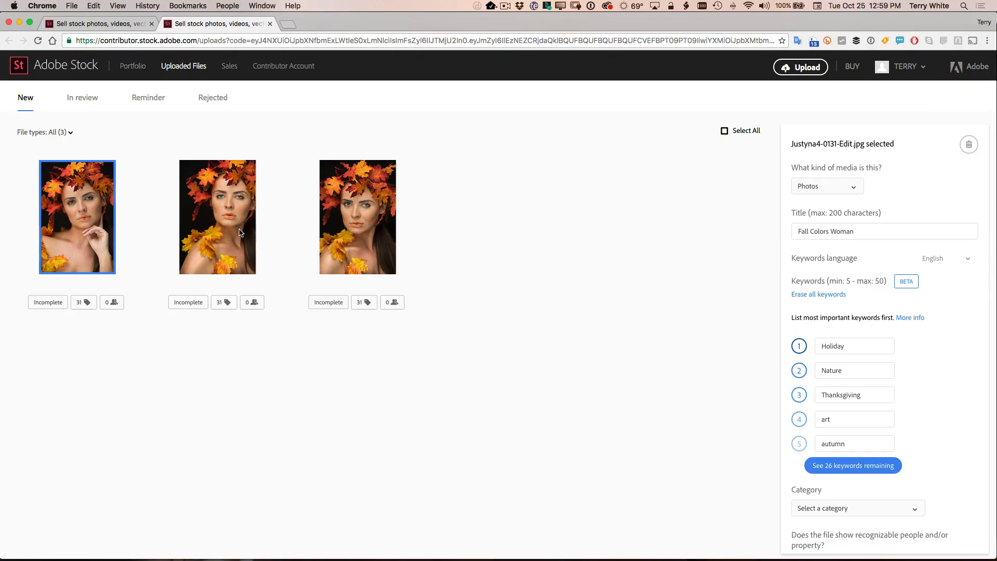
- Select all three portraits, dismiss the multi-edit notice, and set the category to People
click(358, 217)
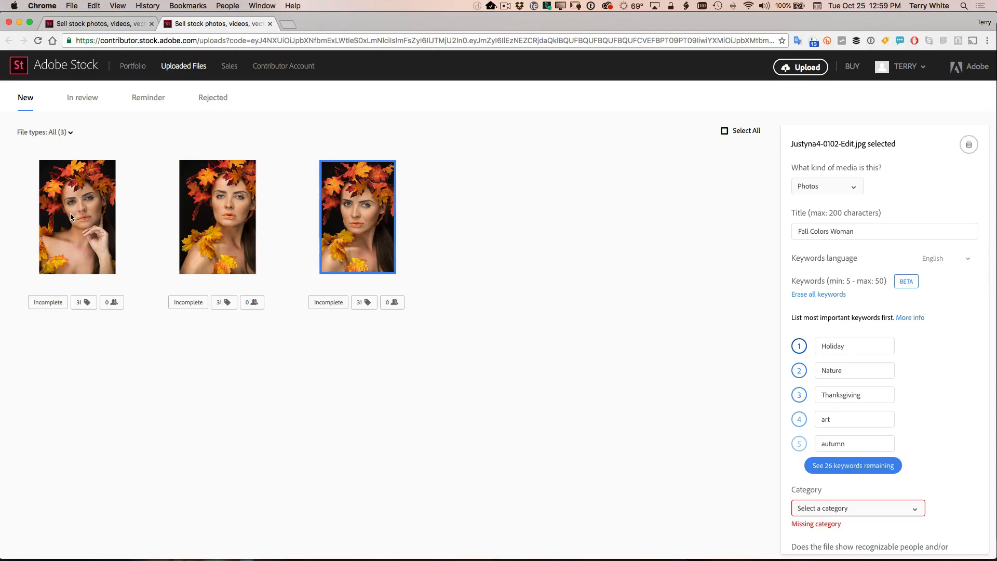
click(77, 217)
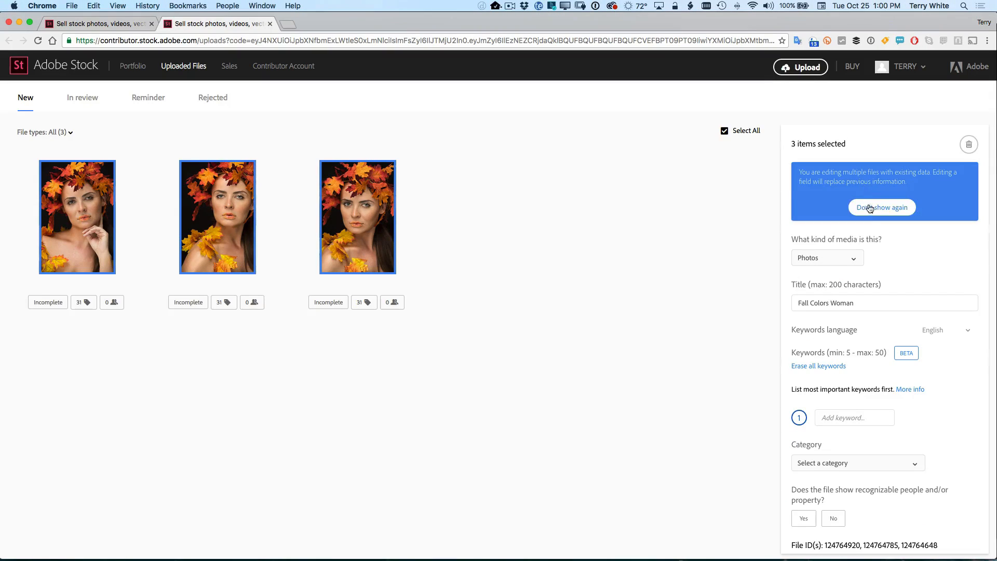
click(882, 207)
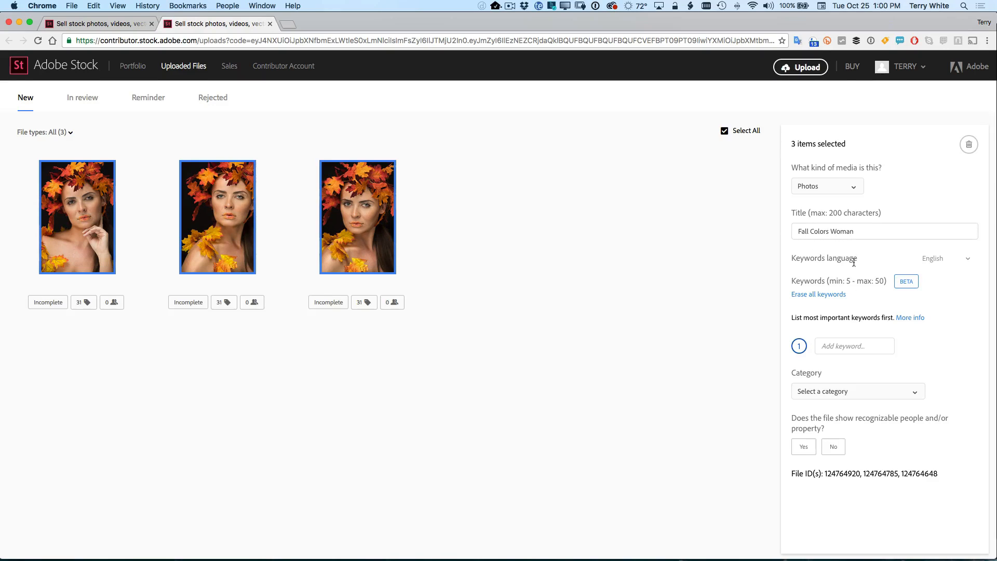
scroll(down, 3)
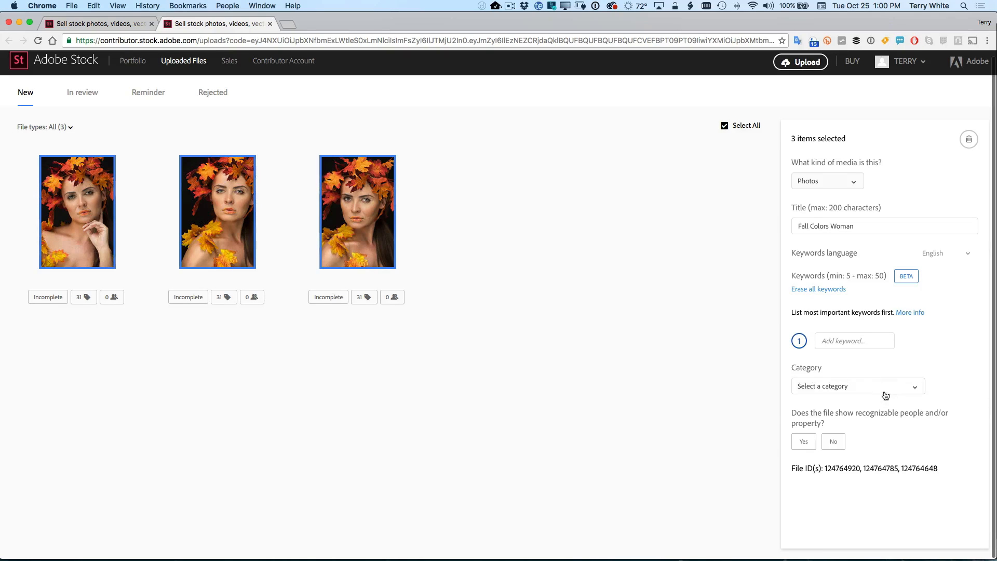
click(857, 385)
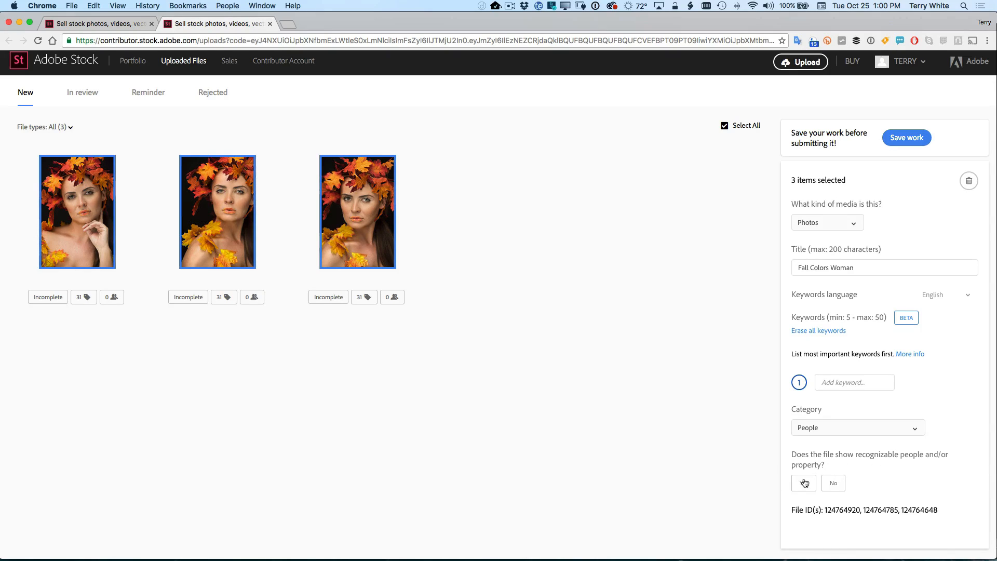
- Mark recognizable people as Yes, create and attach a new model release, then save work
click(804, 483)
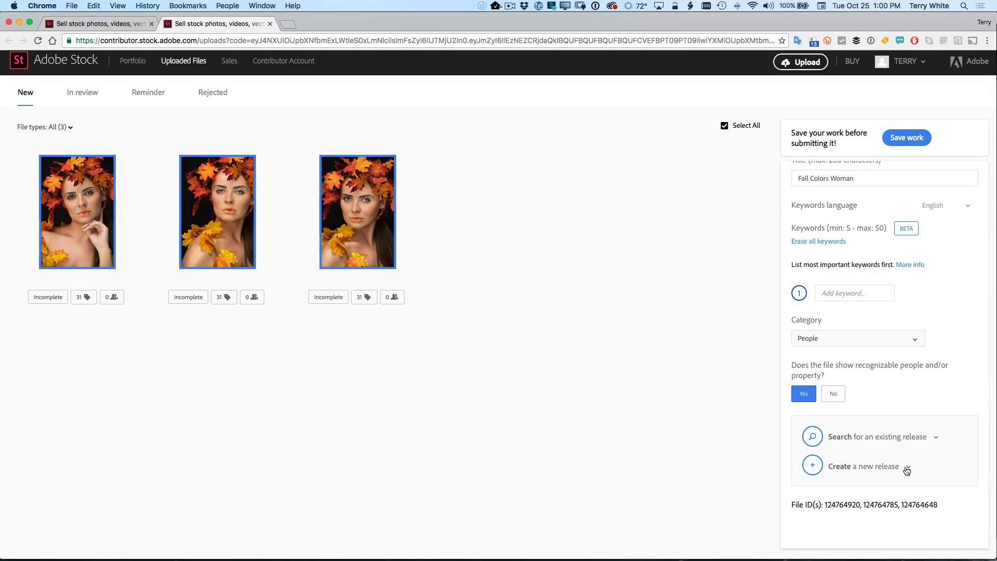
click(857, 465)
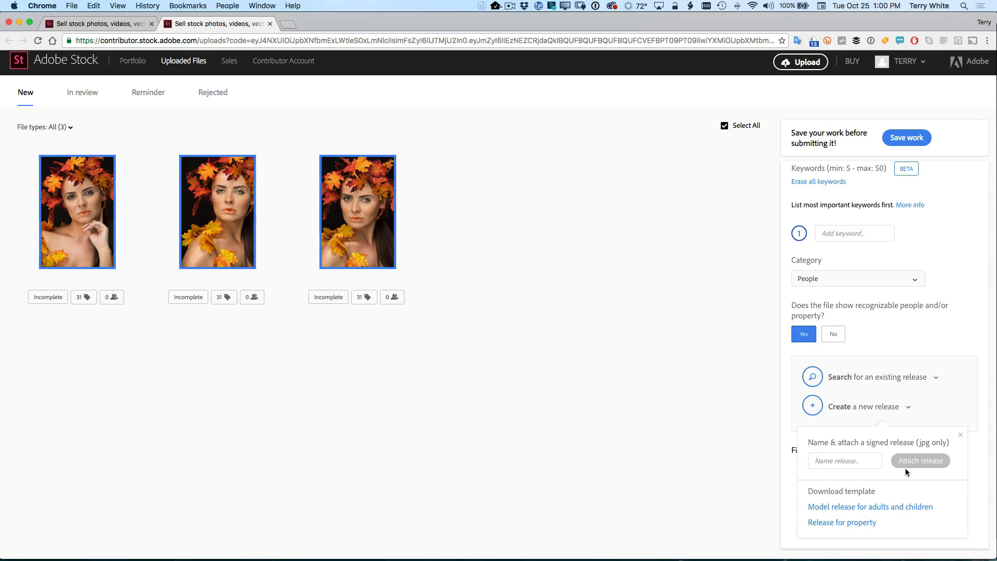
mouse_move(870, 506)
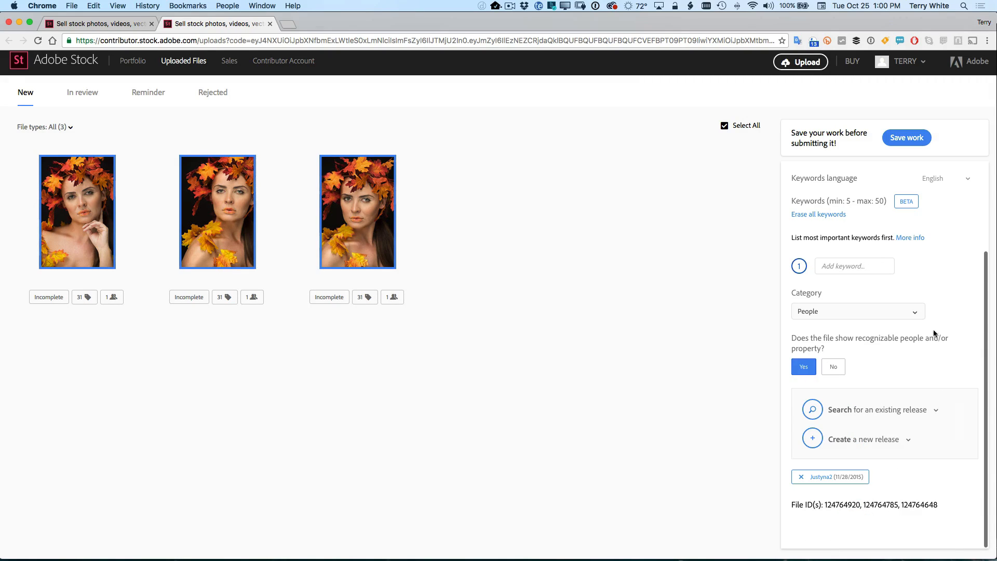
click(905, 137)
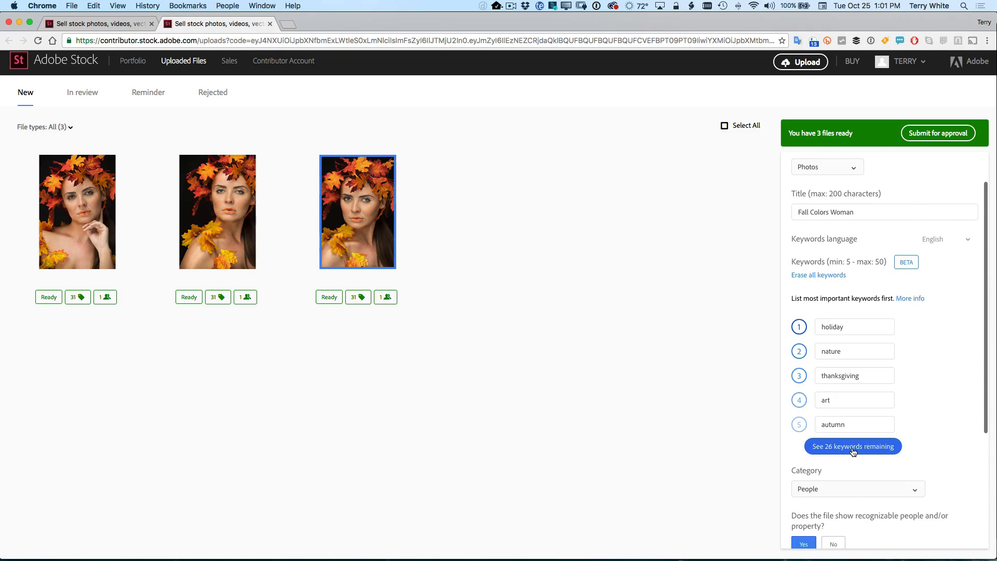
- Expand the third portrait's 26 remaining keywords and move thanksgiving to the top
click(853, 446)
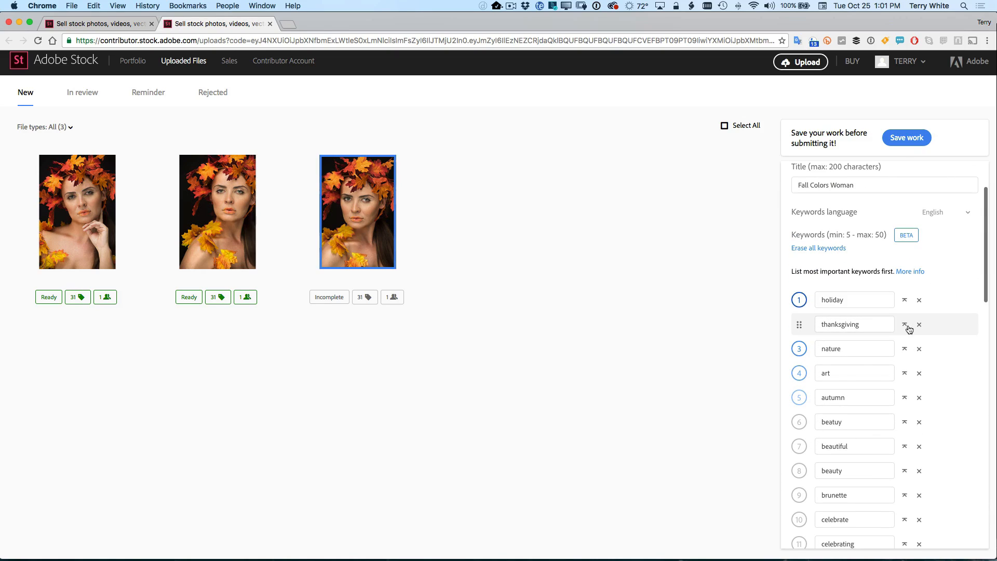
scroll(down, 3)
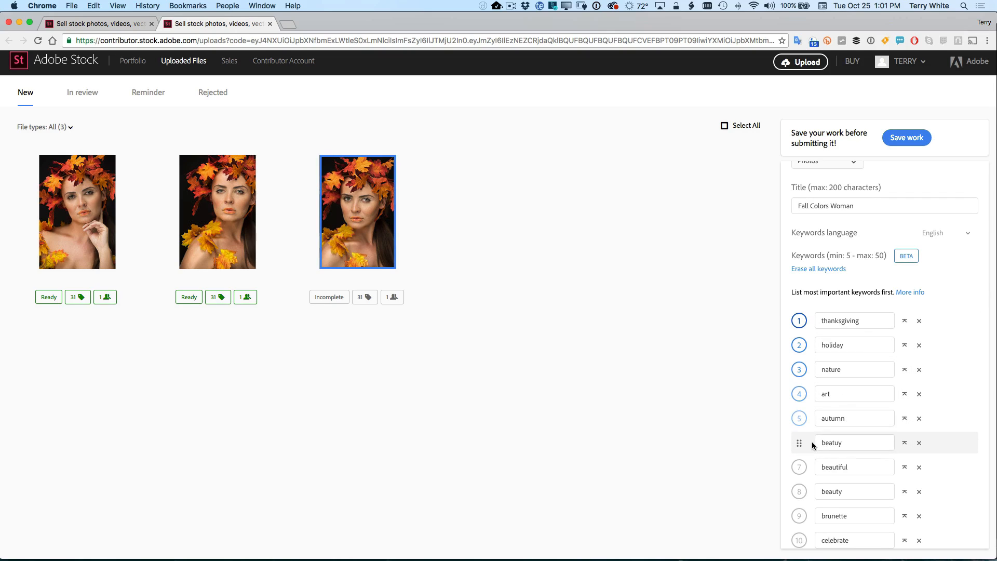
mouse_move(598, 362)
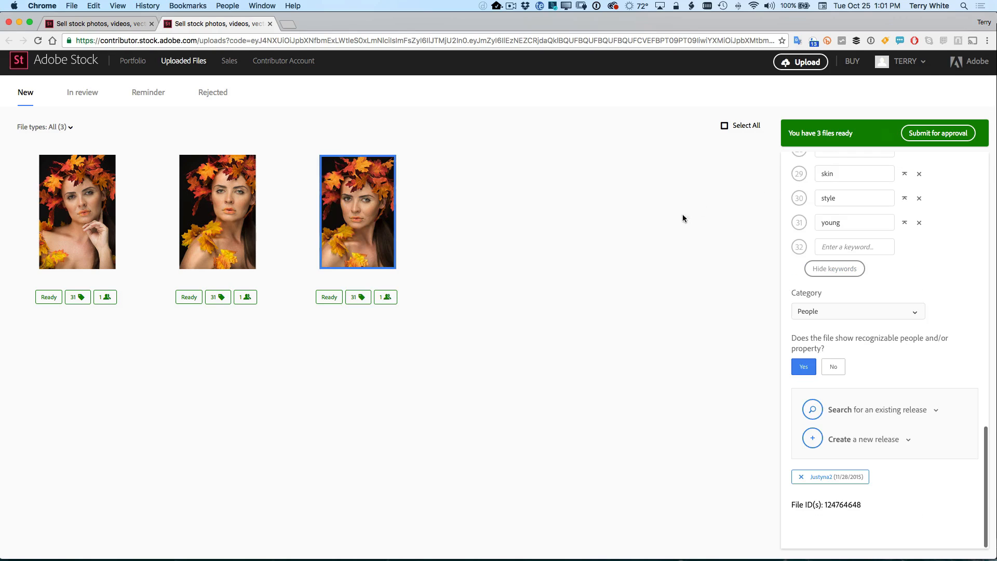
mouse_move(937, 133)
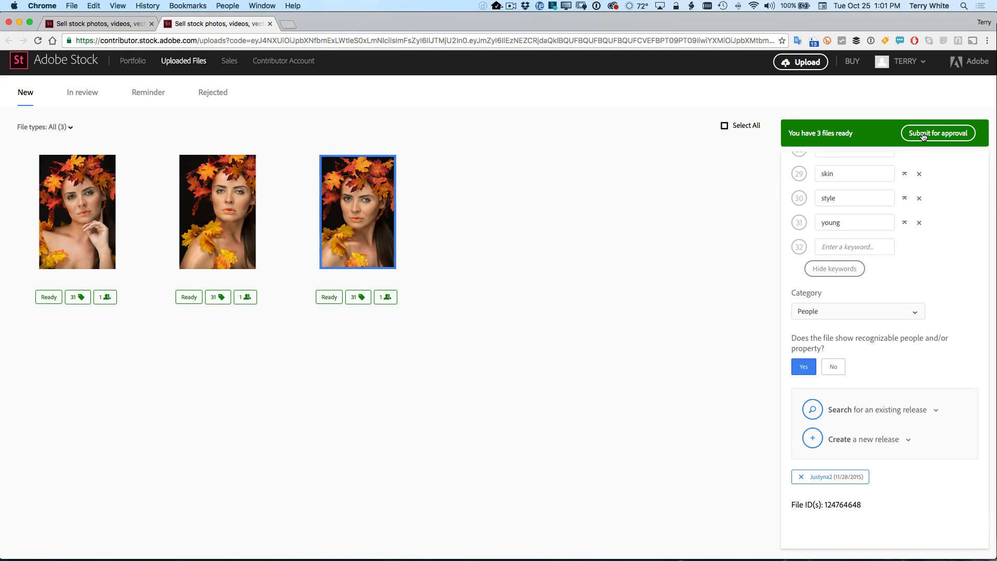
- Submit the three ready autumn-leaf portraits to Adobe Stock for approval, confirming in the Submit 3 items dialog
click(938, 133)
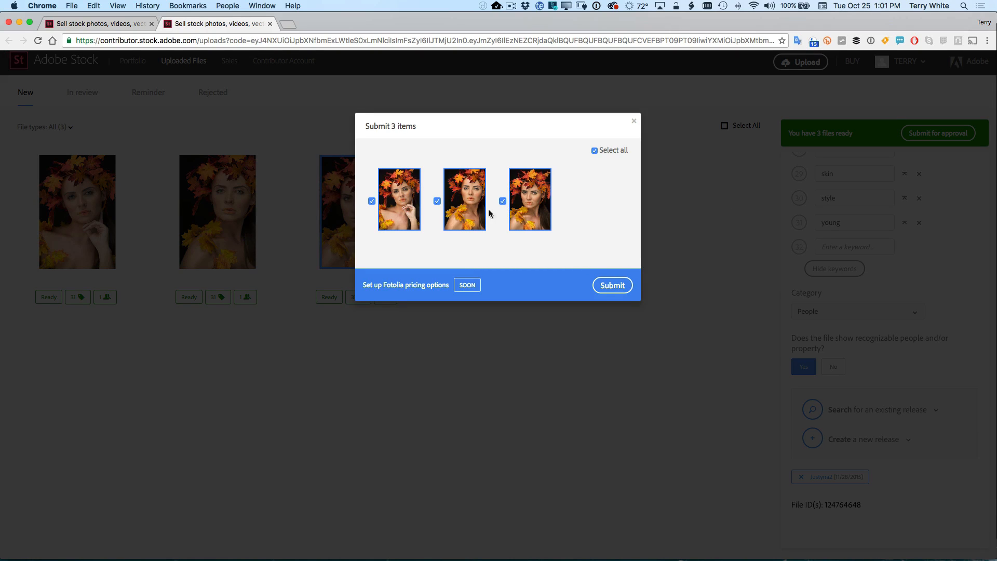
click(612, 285)
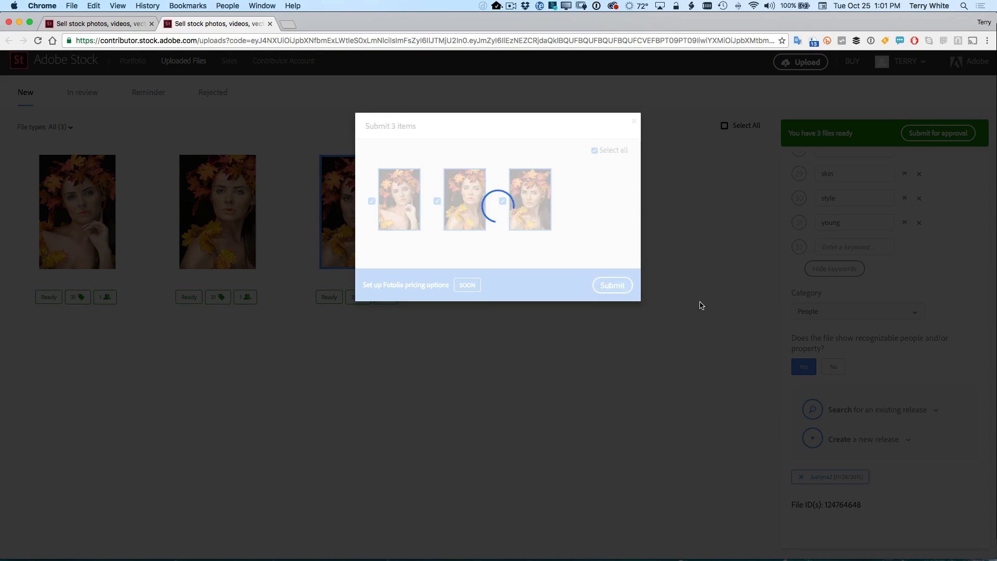
click(612, 285)
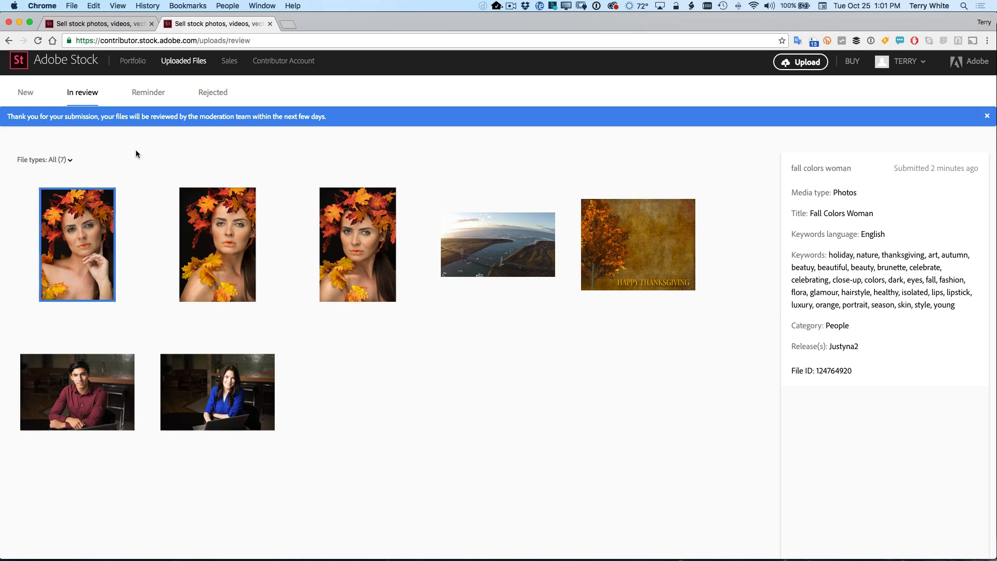
mouse_move(294, 301)
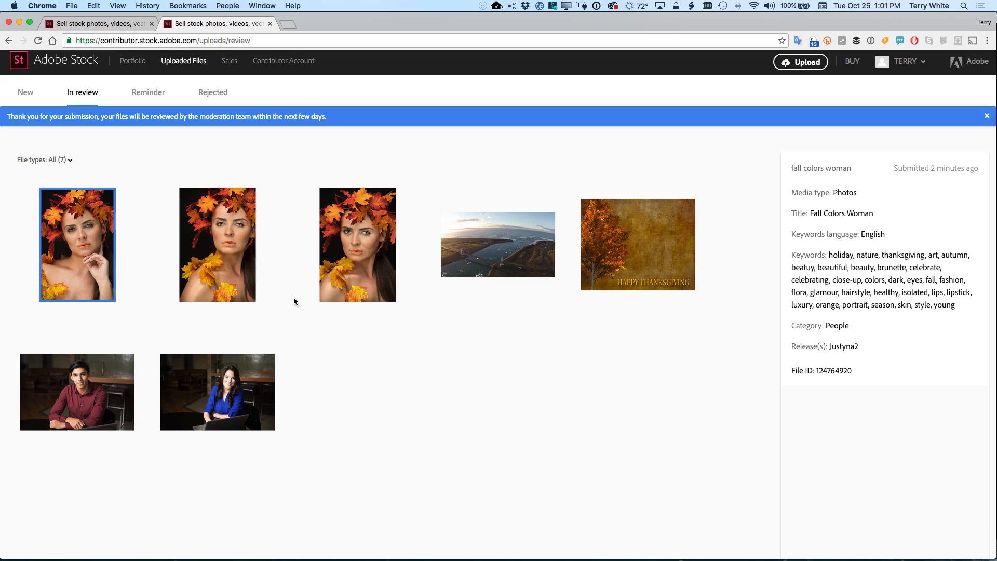
mouse_move(291, 301)
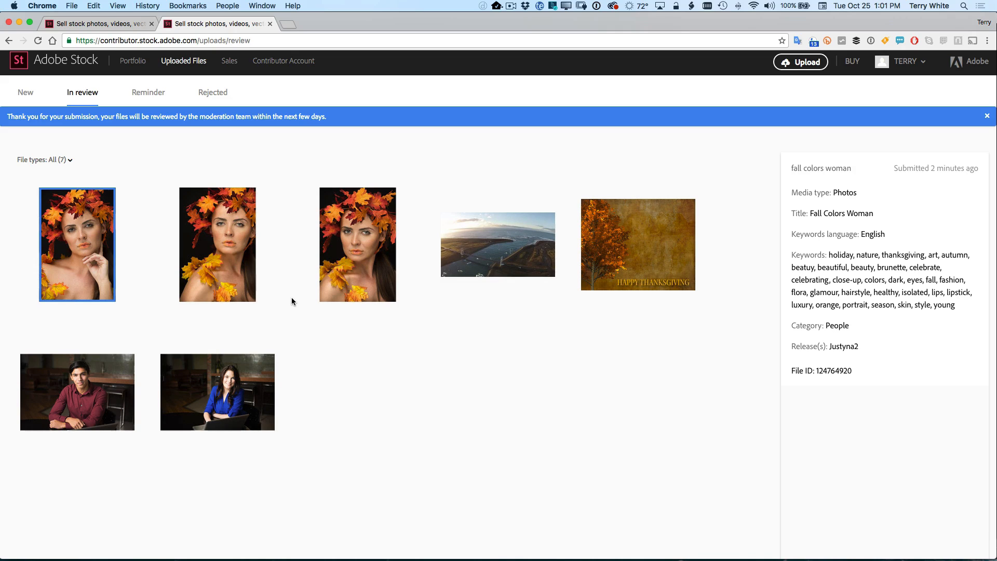